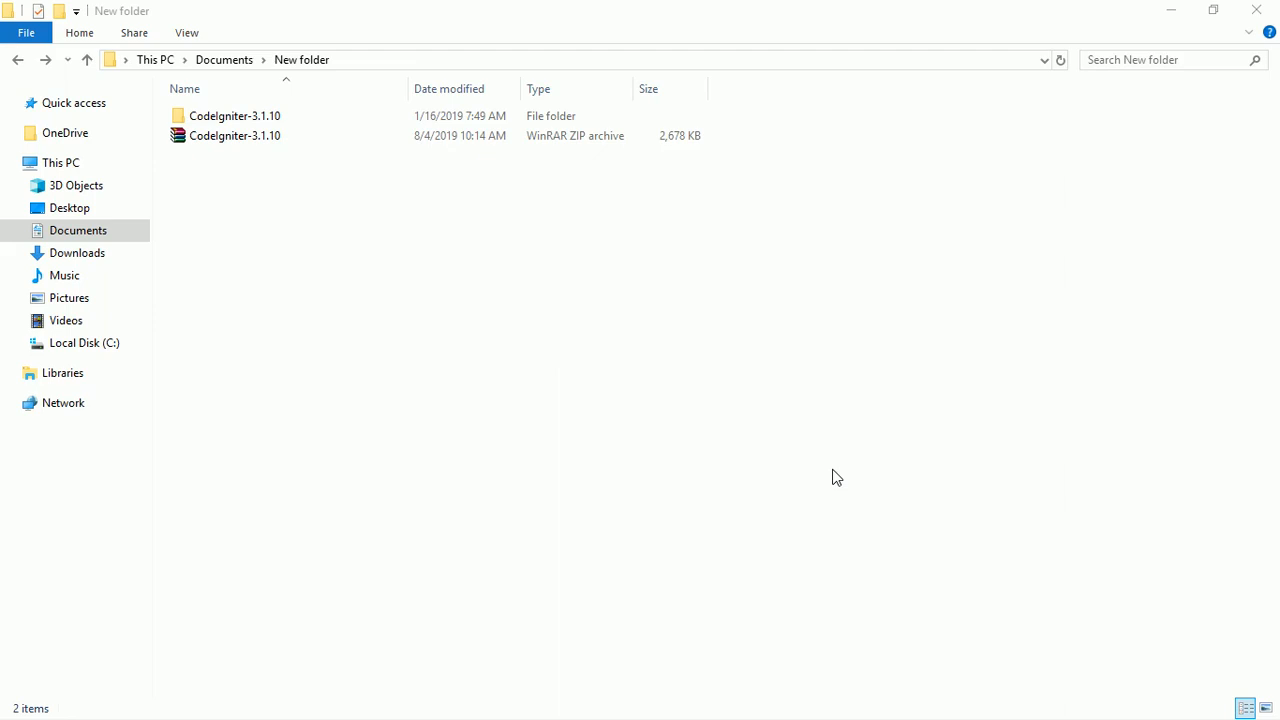
Extract the CodeIgniter-3.1.10 ZIP archive here, into New folder.
left_click(236, 136)
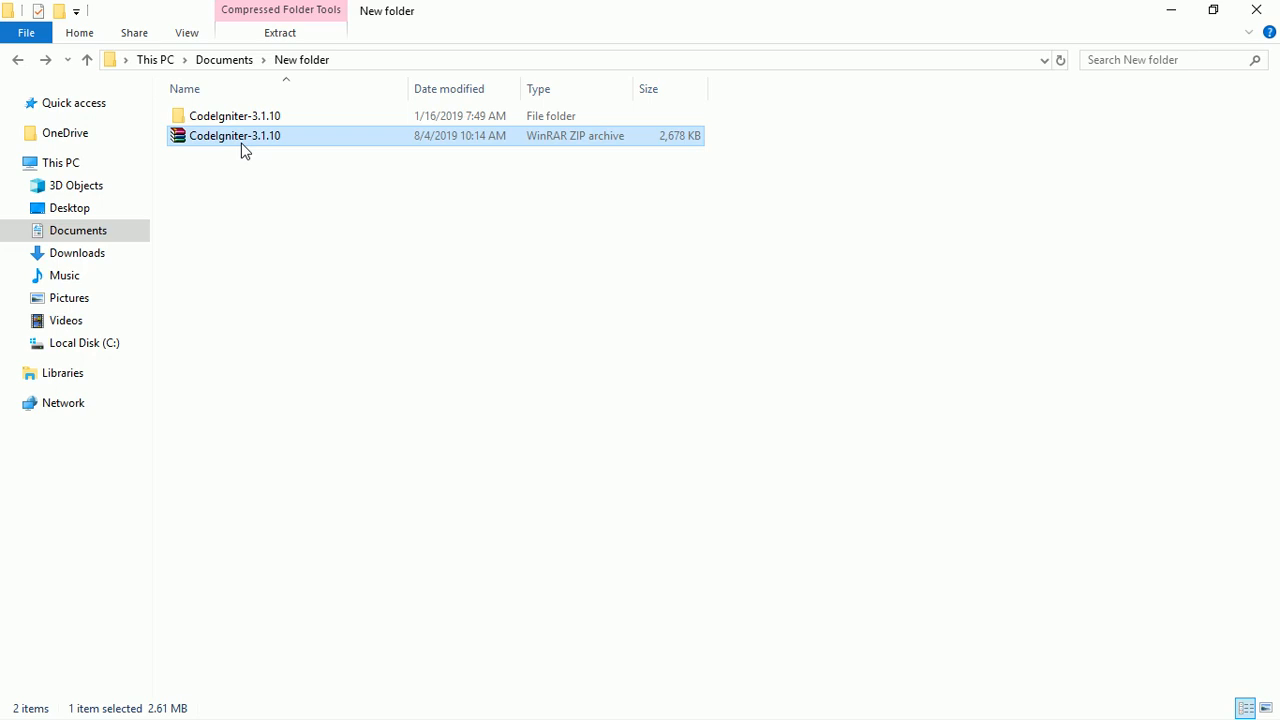
mouse_move(284, 148)
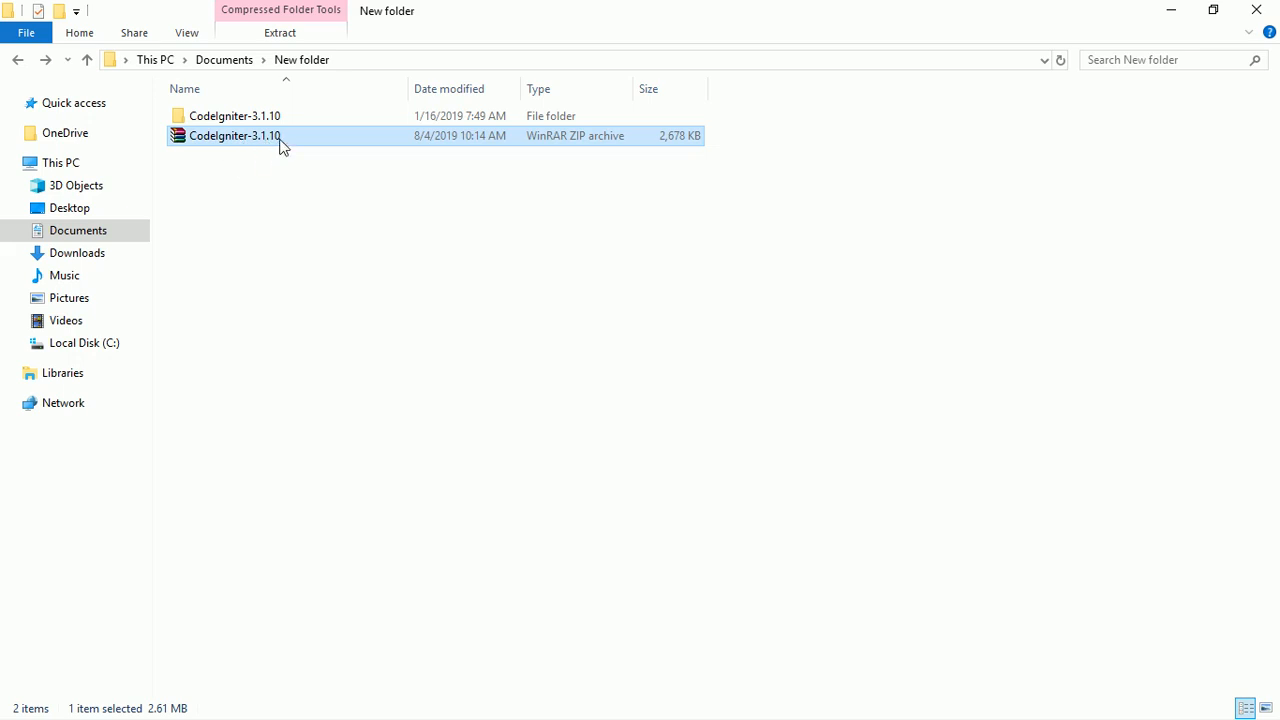
mouse_move(284, 136)
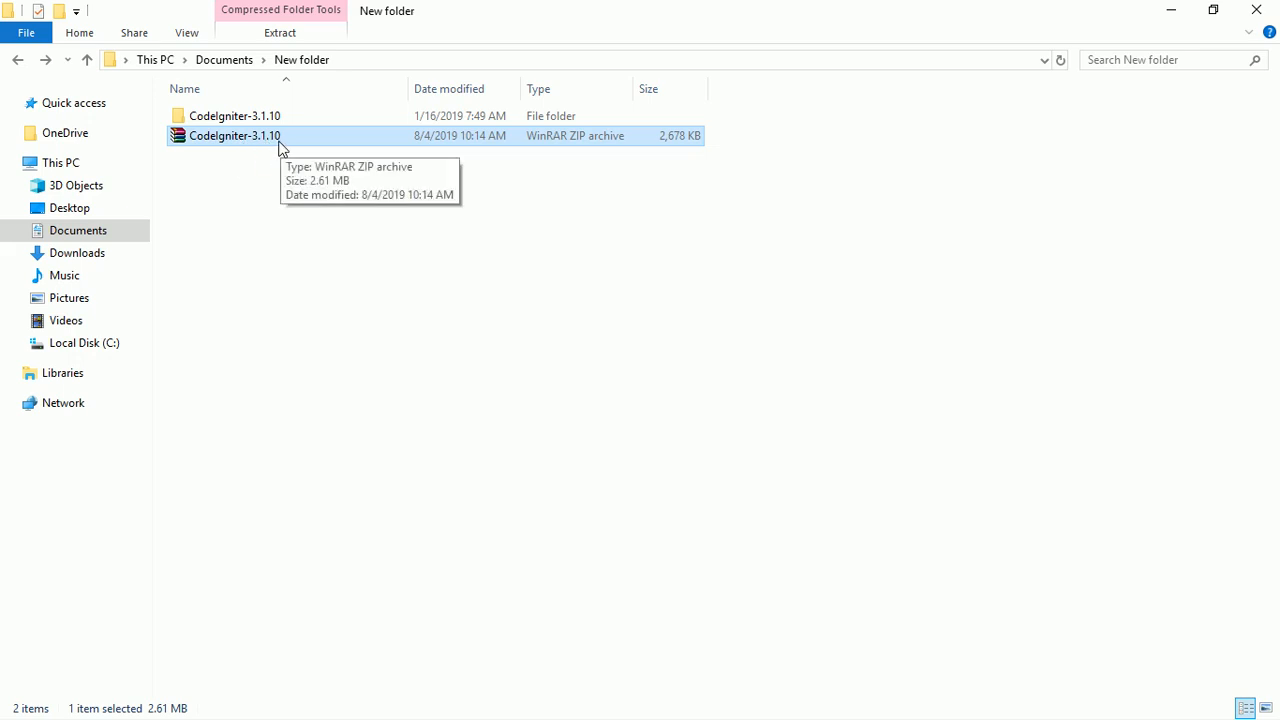
mouse_move(258, 148)
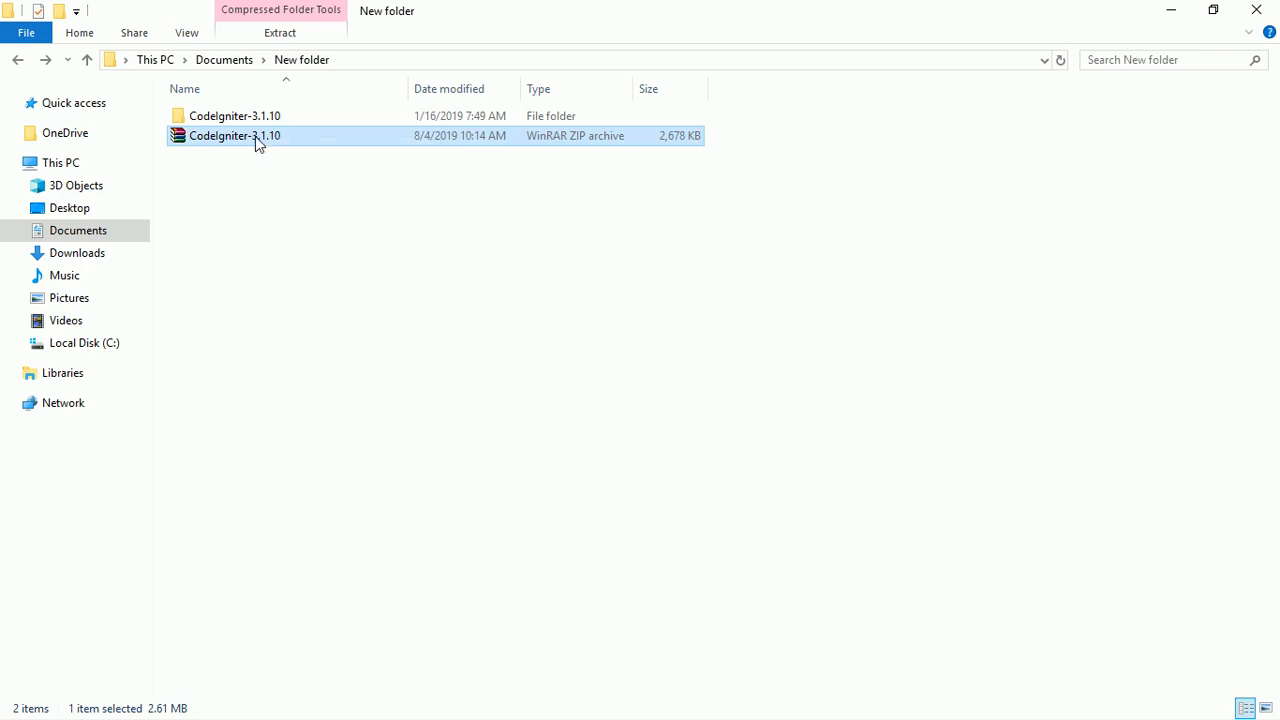
right_click(236, 136)
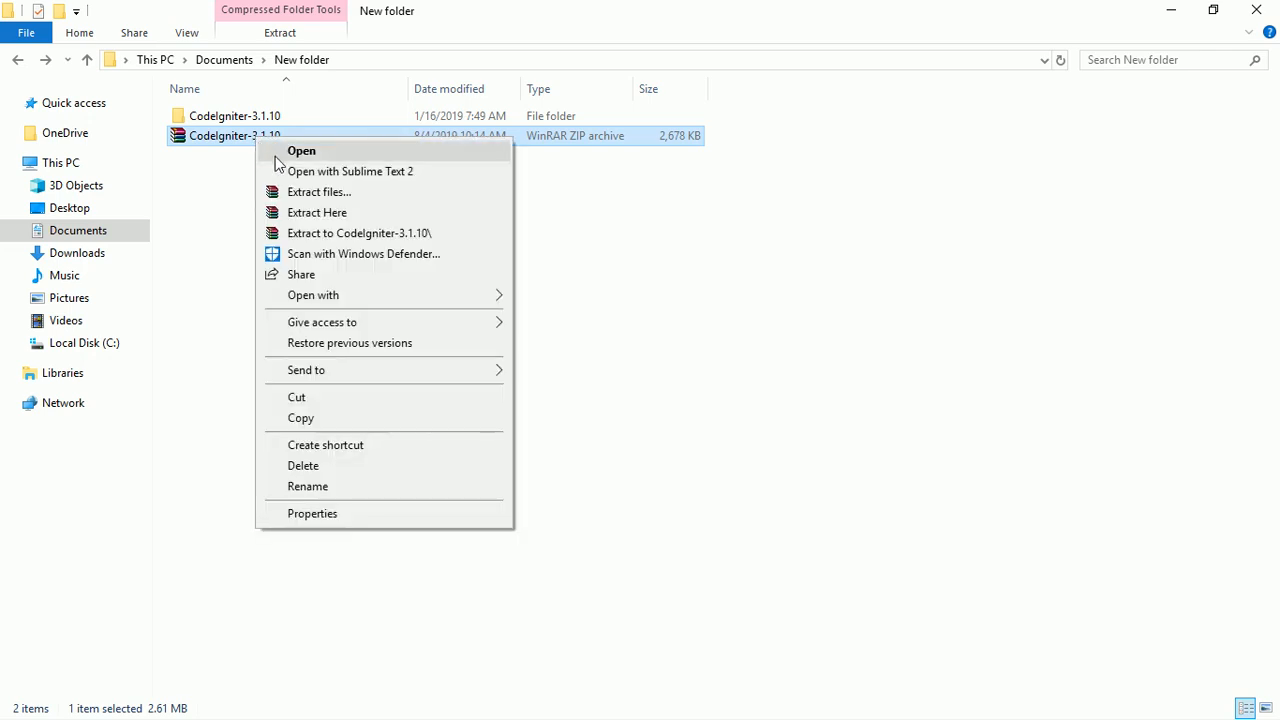
mouse_move(316, 212)
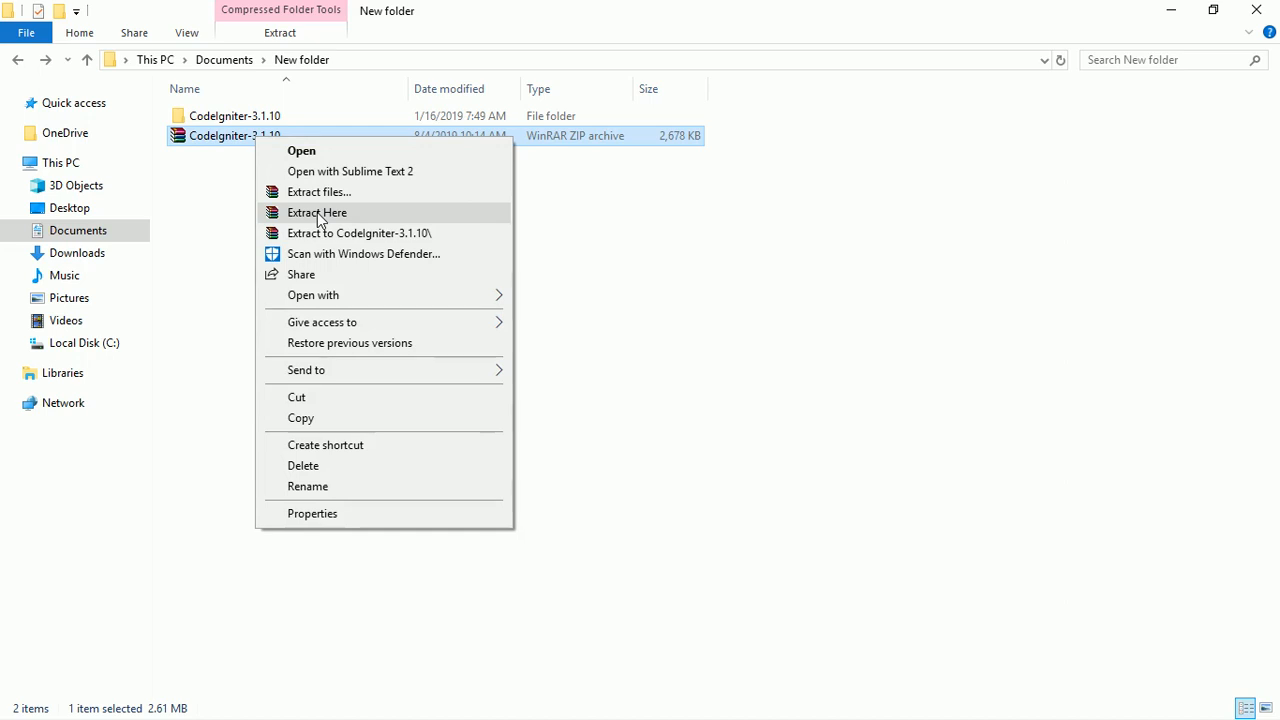
left_click(316, 212)
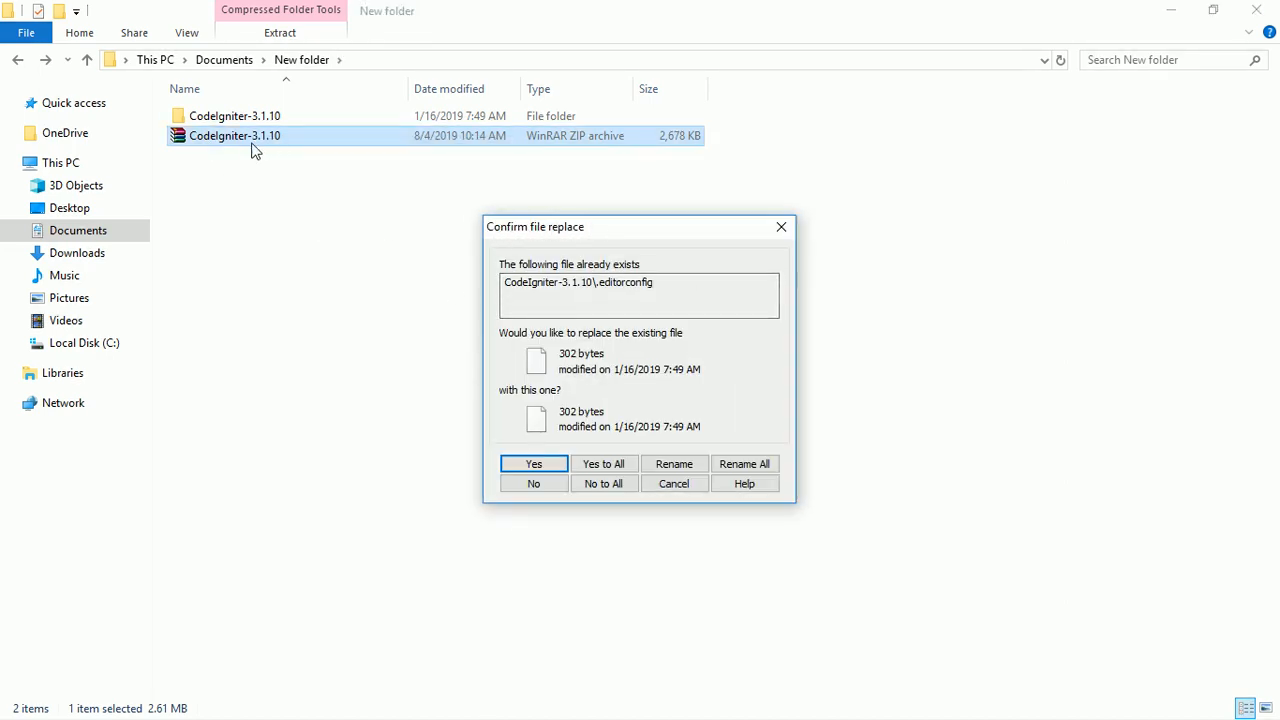
mouse_move(256, 138)
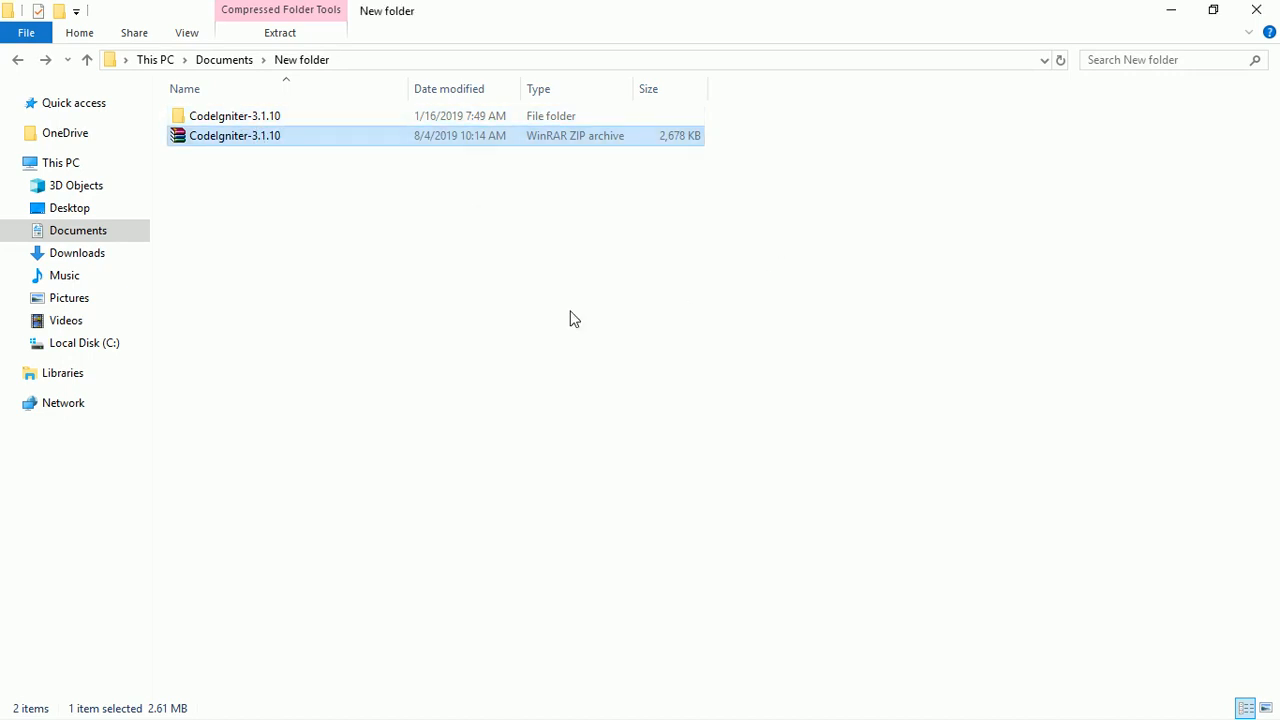
Cut the extracted CodeIgniter-3.1.10 folder for moving.
left_click(234, 114)
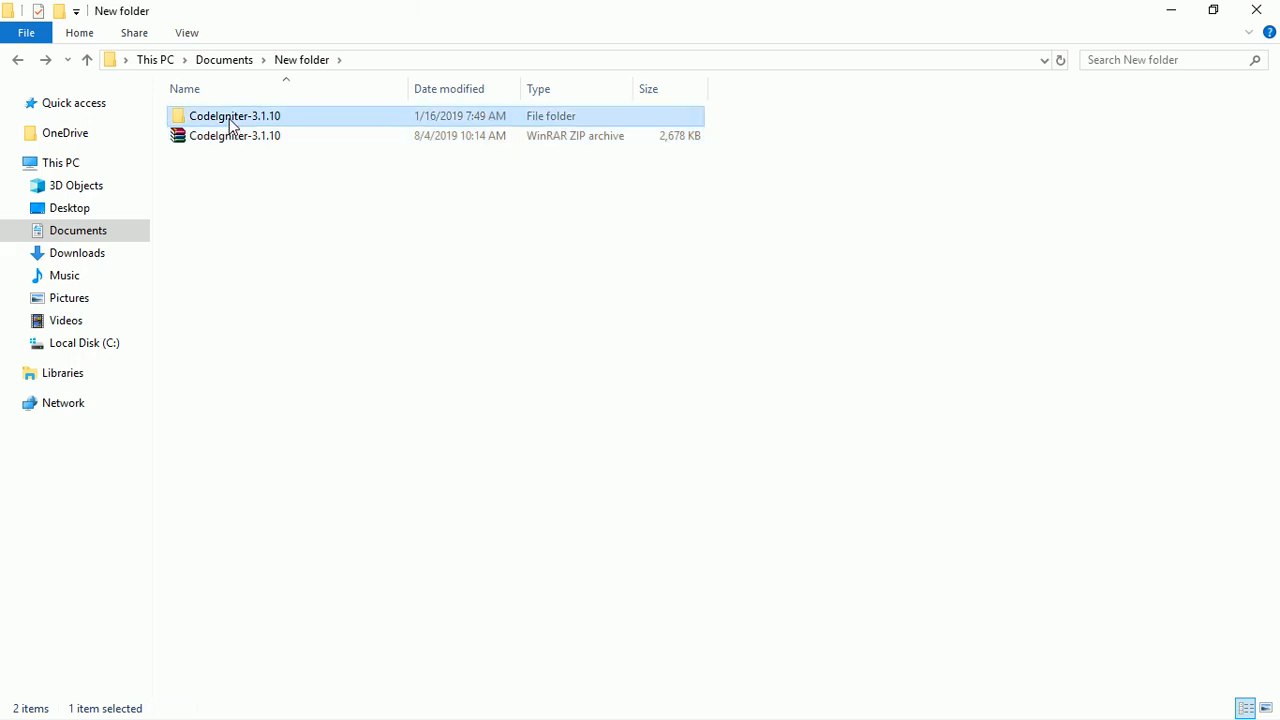
right_click(234, 114)
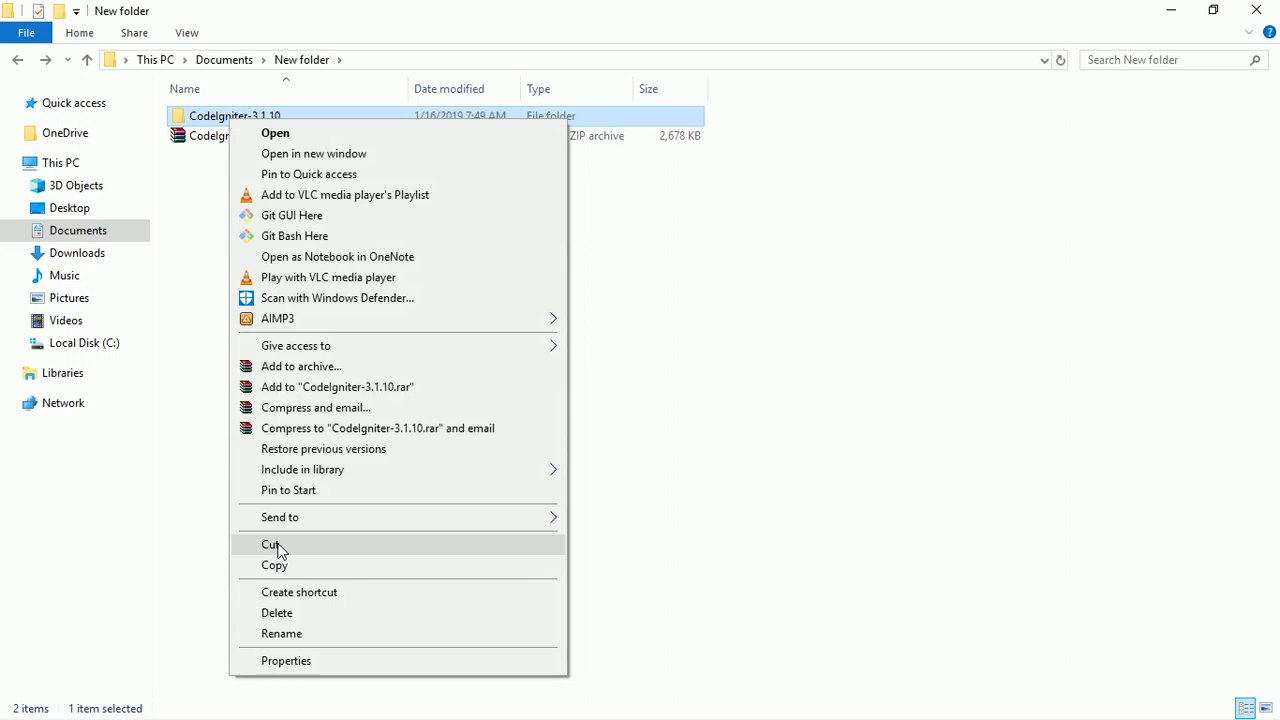
left_click(274, 544)
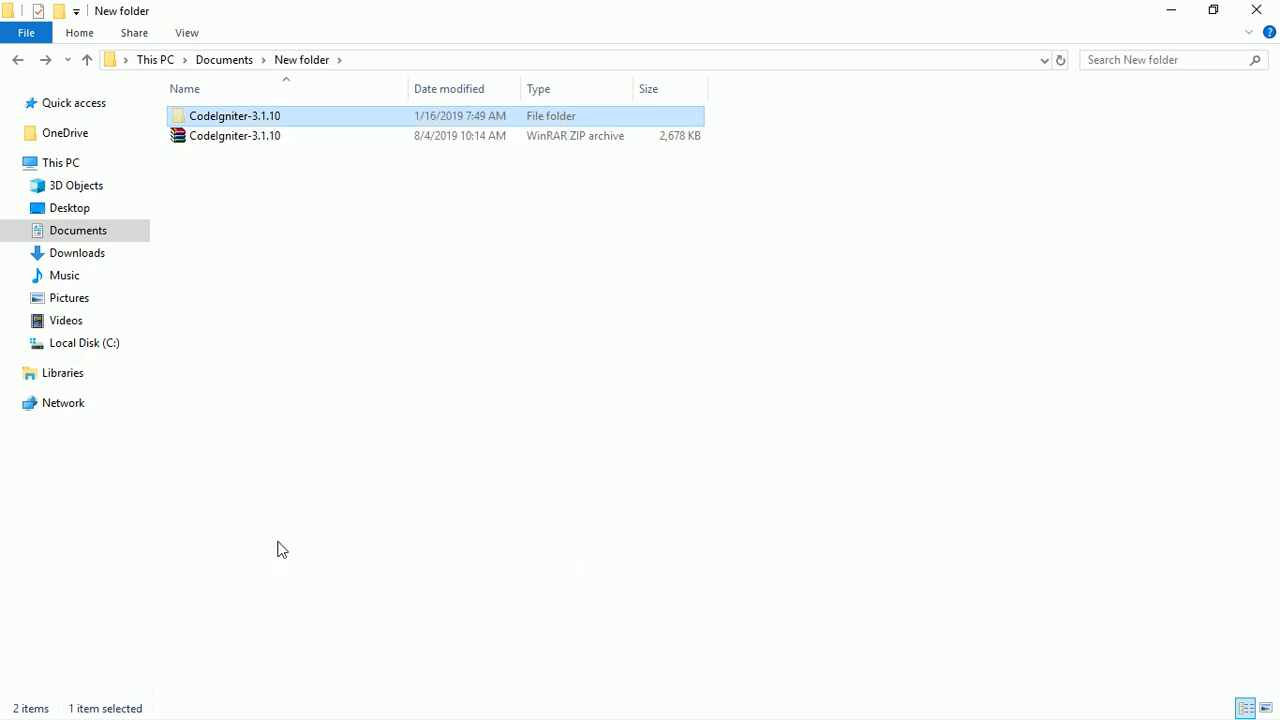
Navigate to C:\wamp64\www via Local Disk (C:) and the wamp64 folder.
left_click(84, 342)
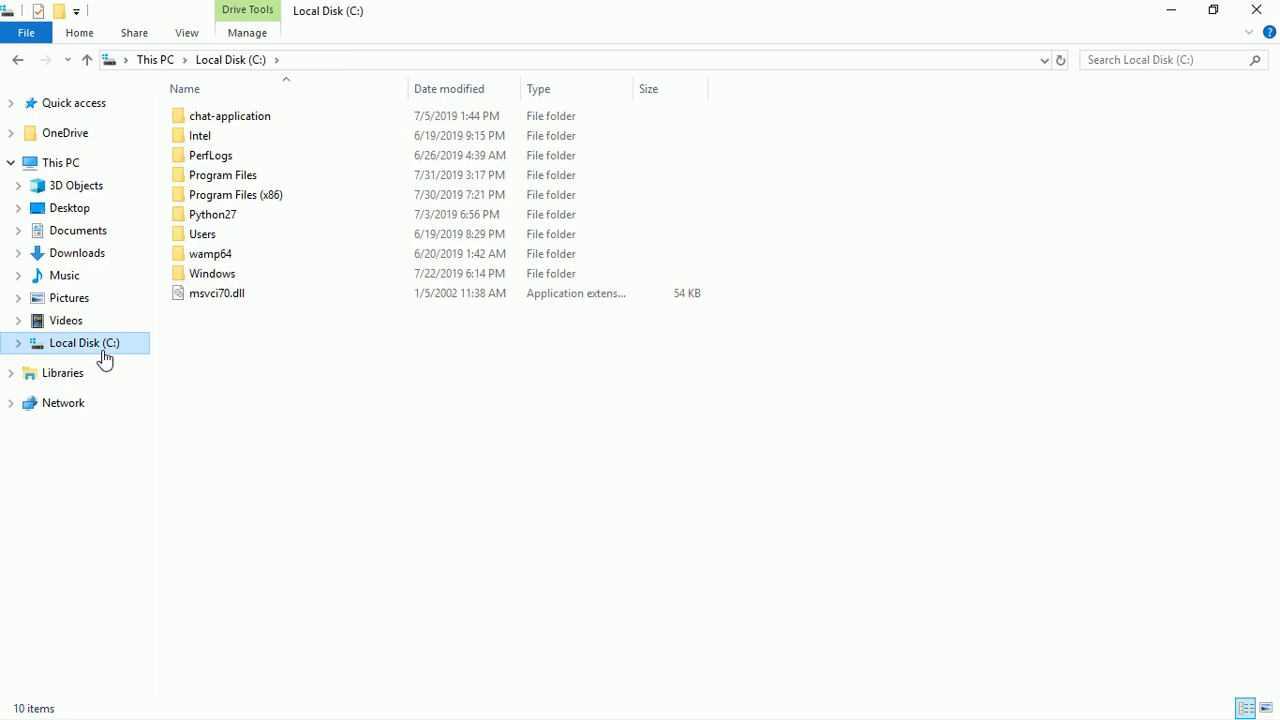
left_click(210, 252)
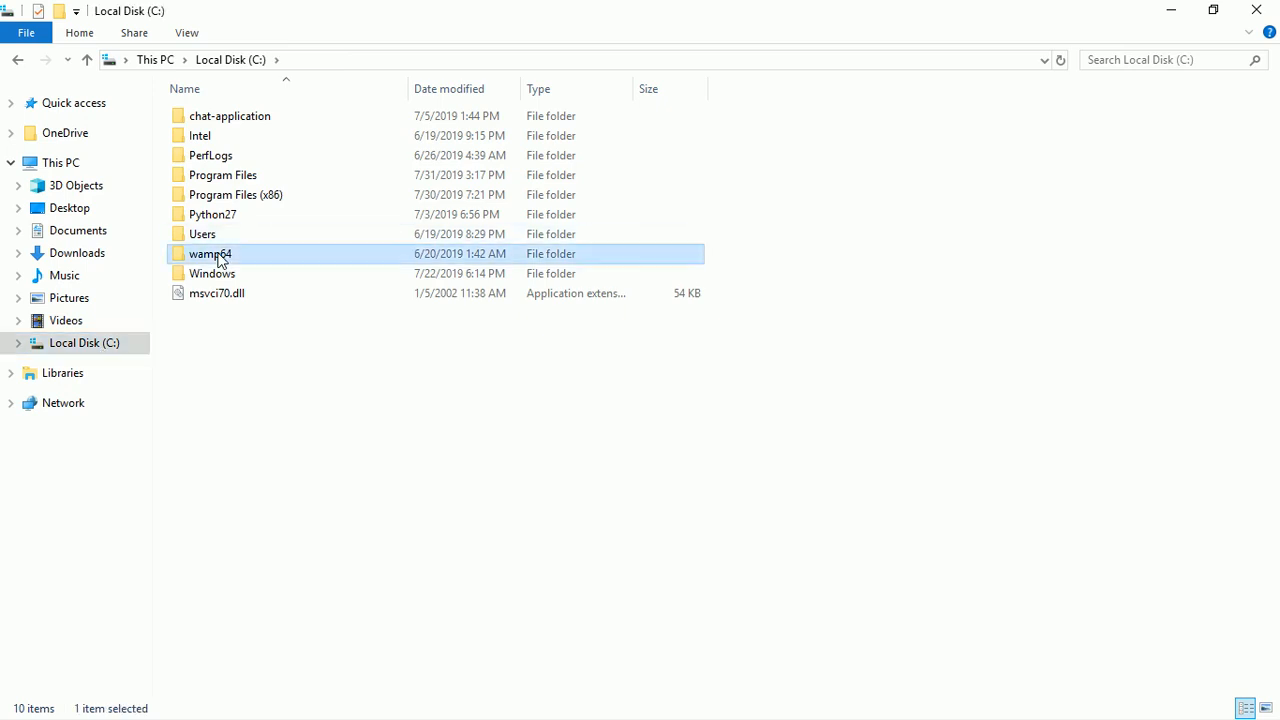
double_click(210, 252)
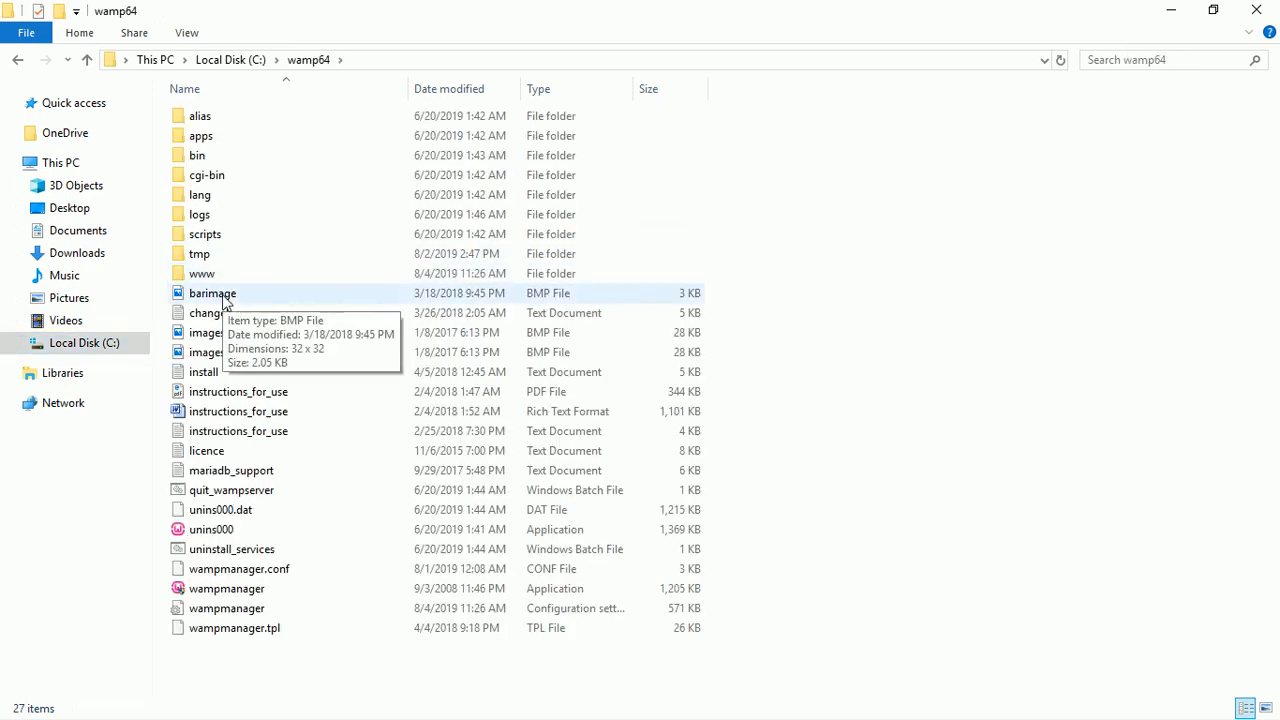
mouse_move(222, 296)
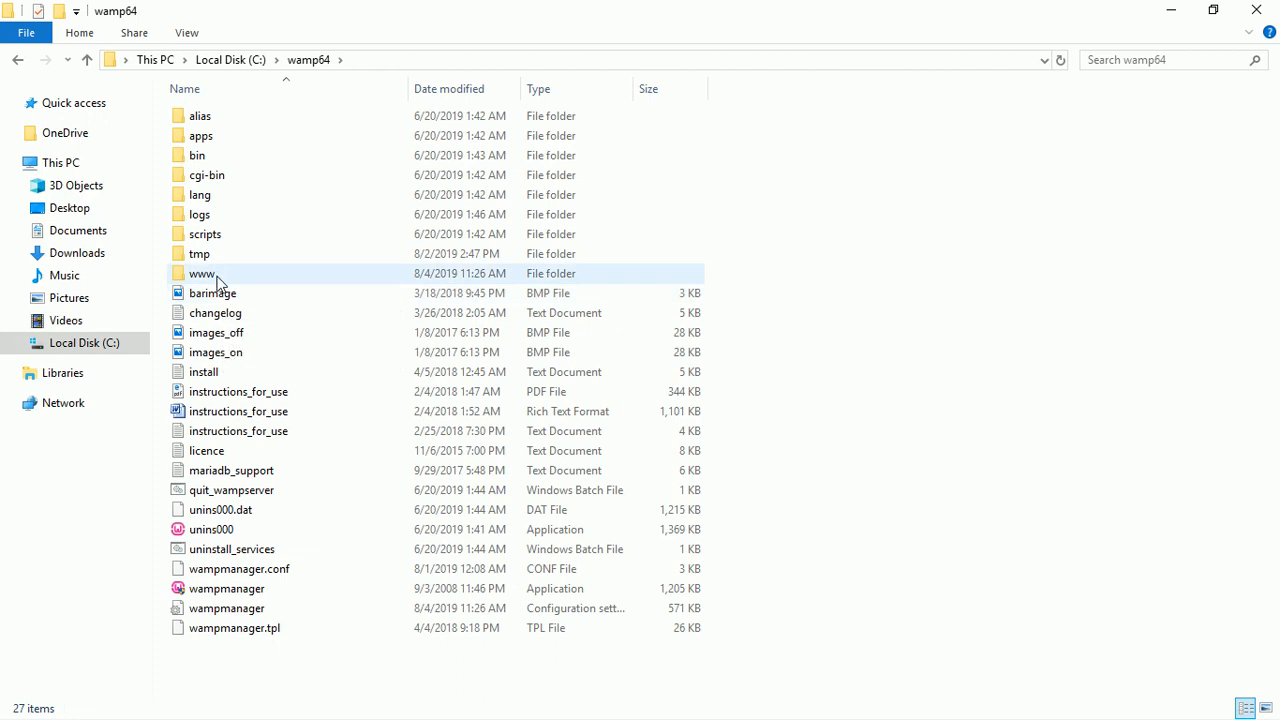
mouse_move(202, 272)
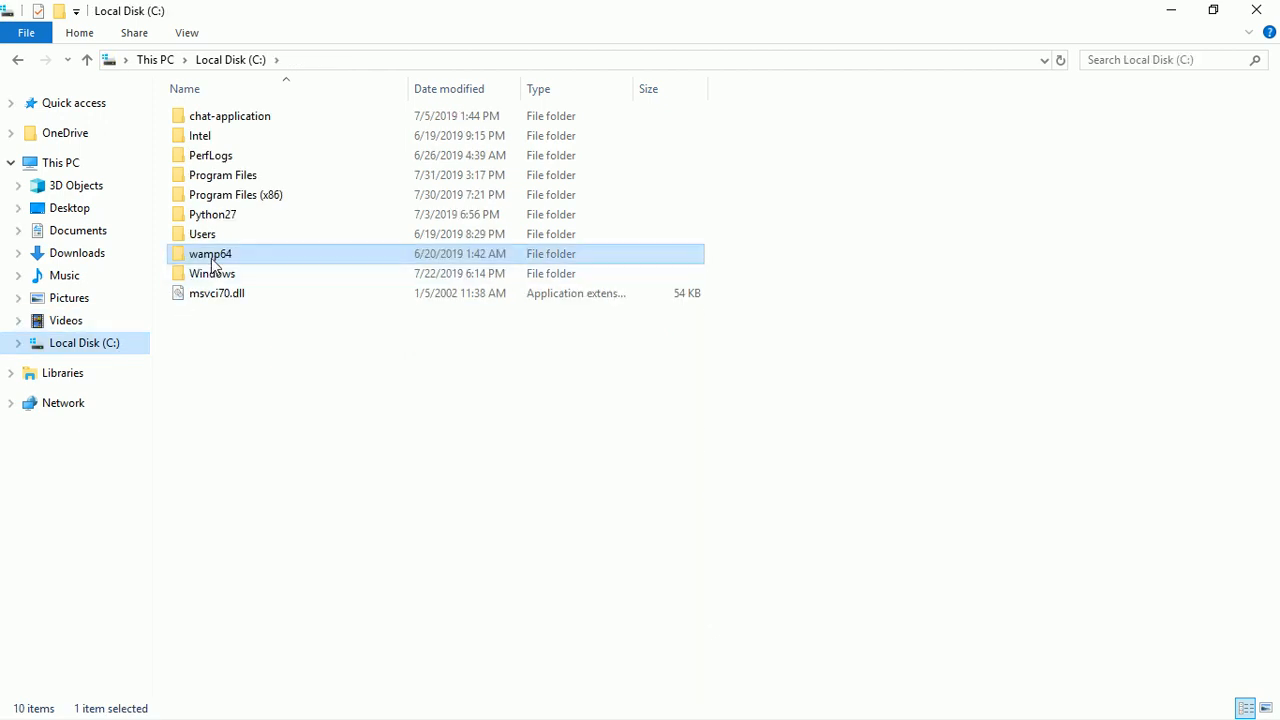
double_click(210, 252)
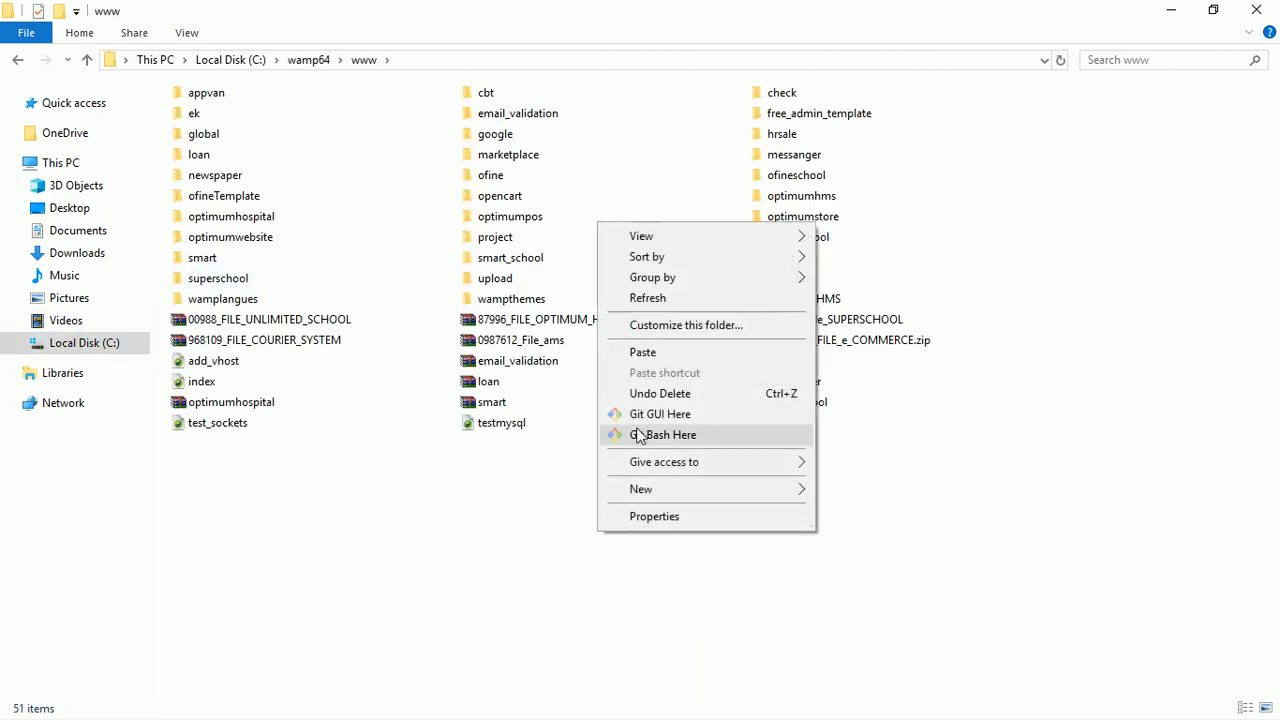
Paste the CodeIgniter-3.1.10 folder into www and select it.
left_click(642, 352)
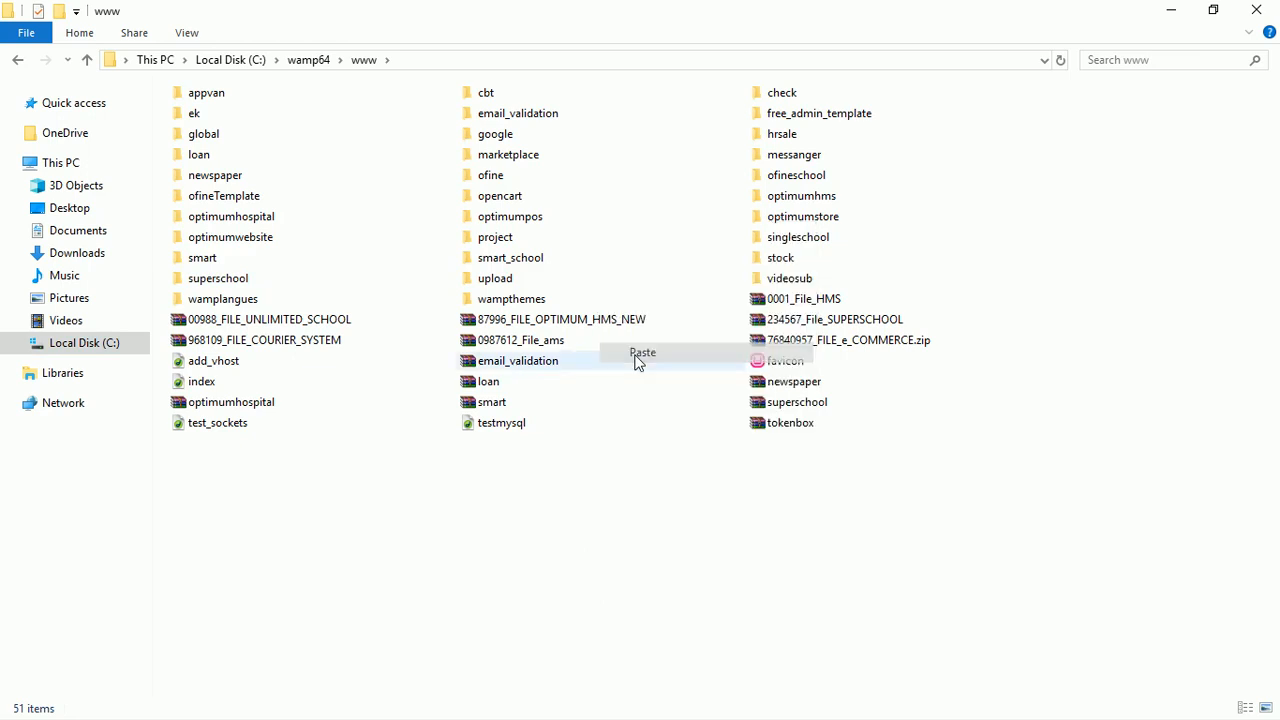
left_click(642, 352)
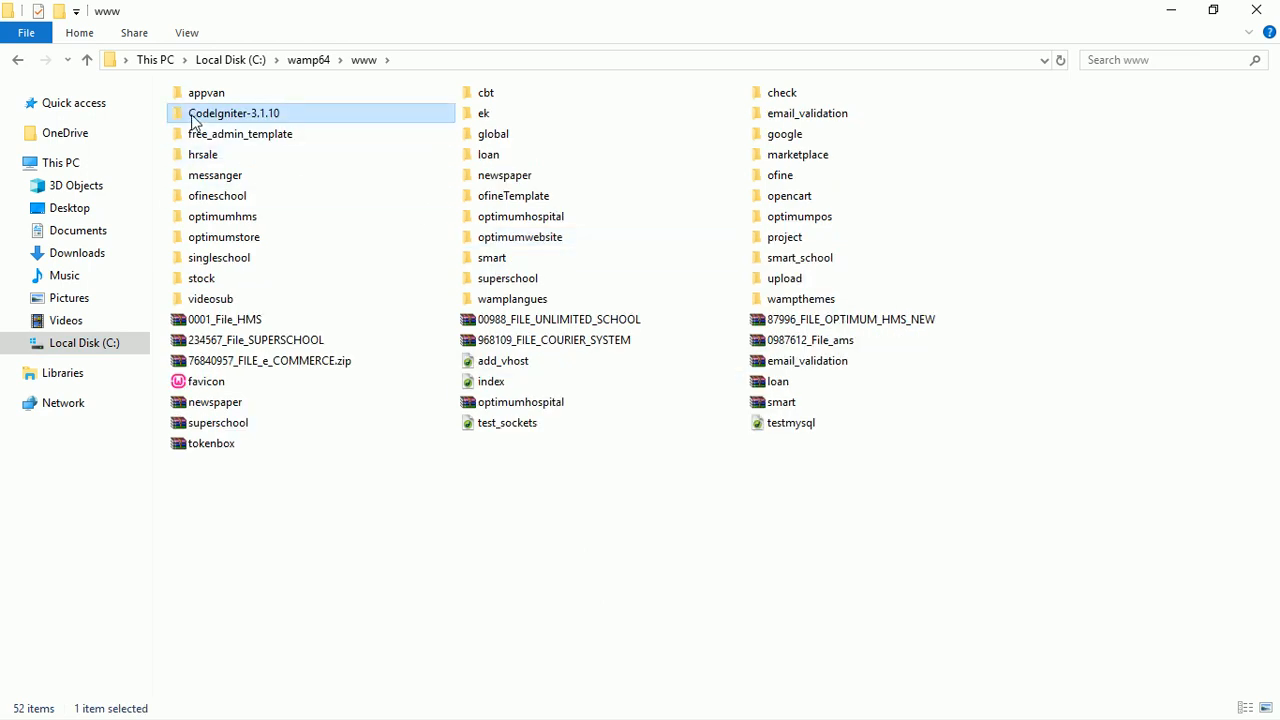
mouse_move(236, 120)
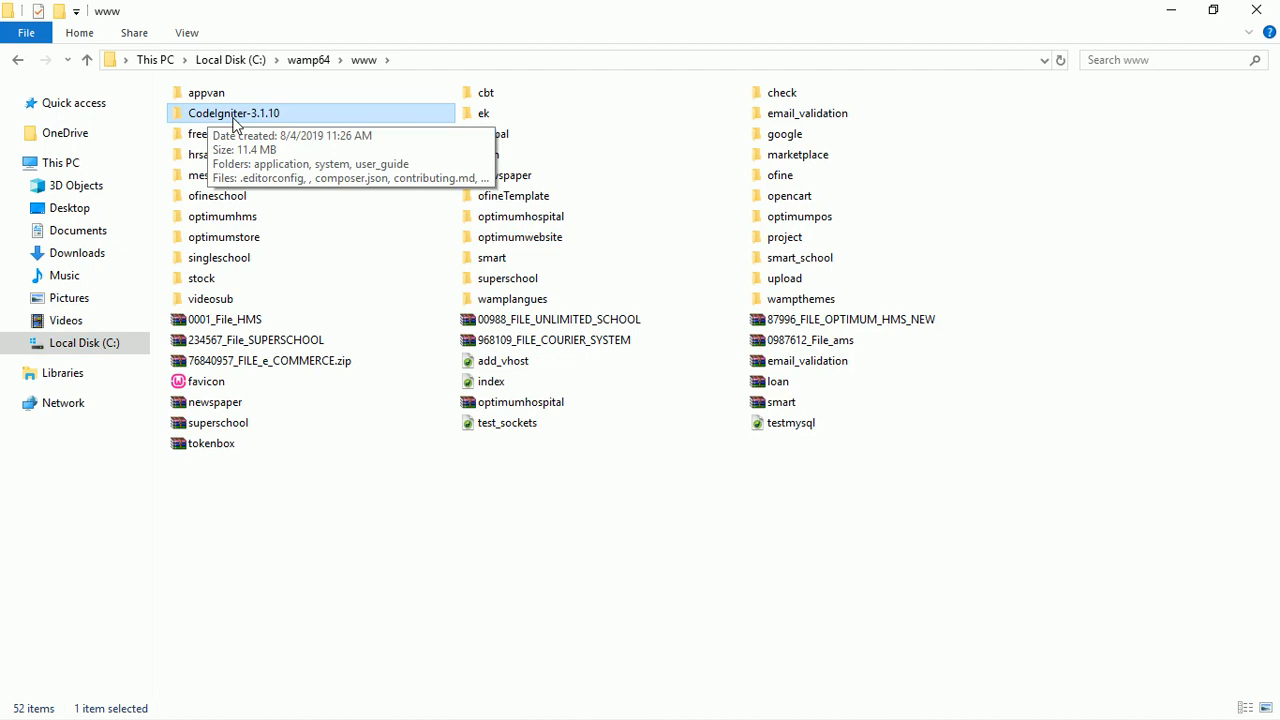
mouse_move(276, 120)
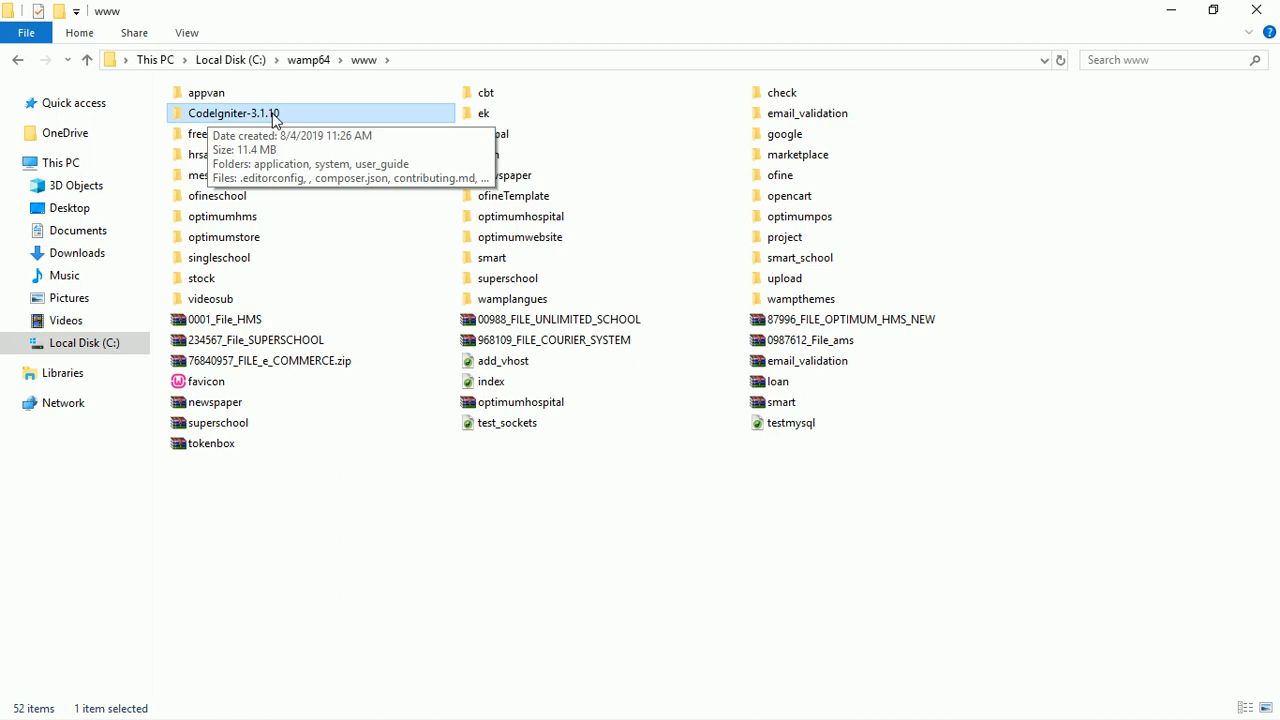
Rename the CodeIgniter-3.1.10 folder in www to 'school'.
right_click(234, 112)
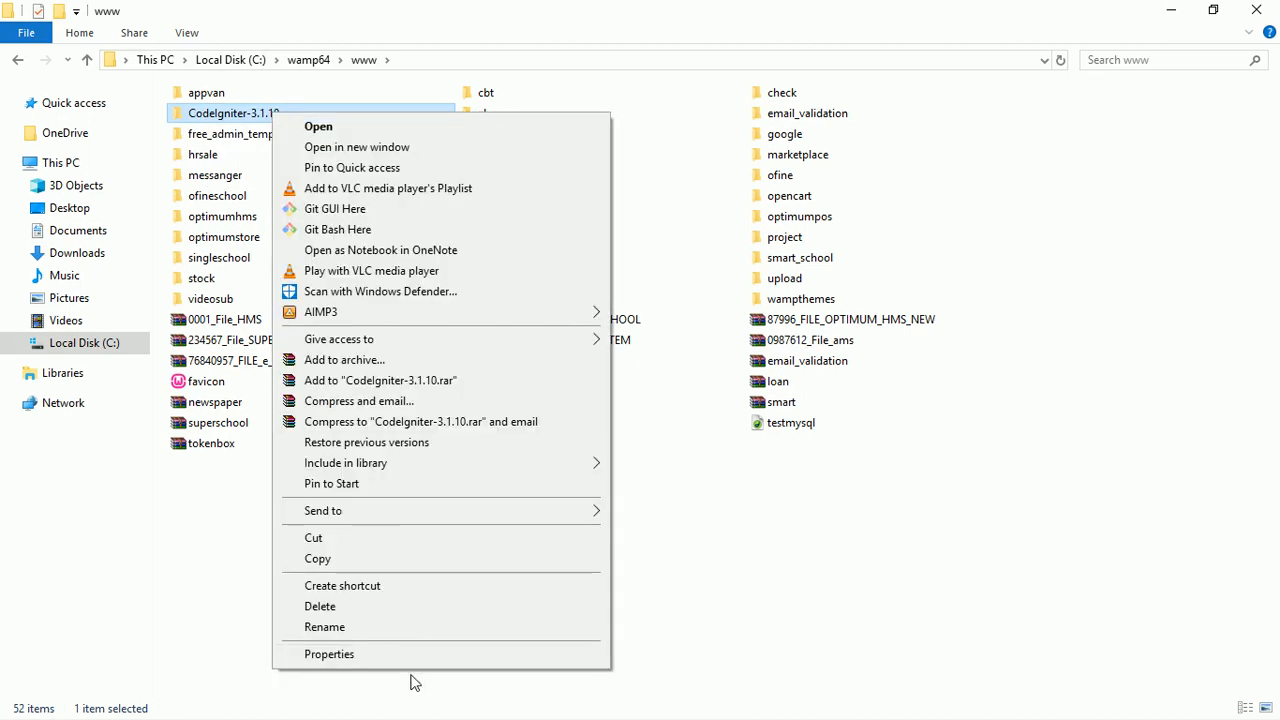
left_click(324, 626)
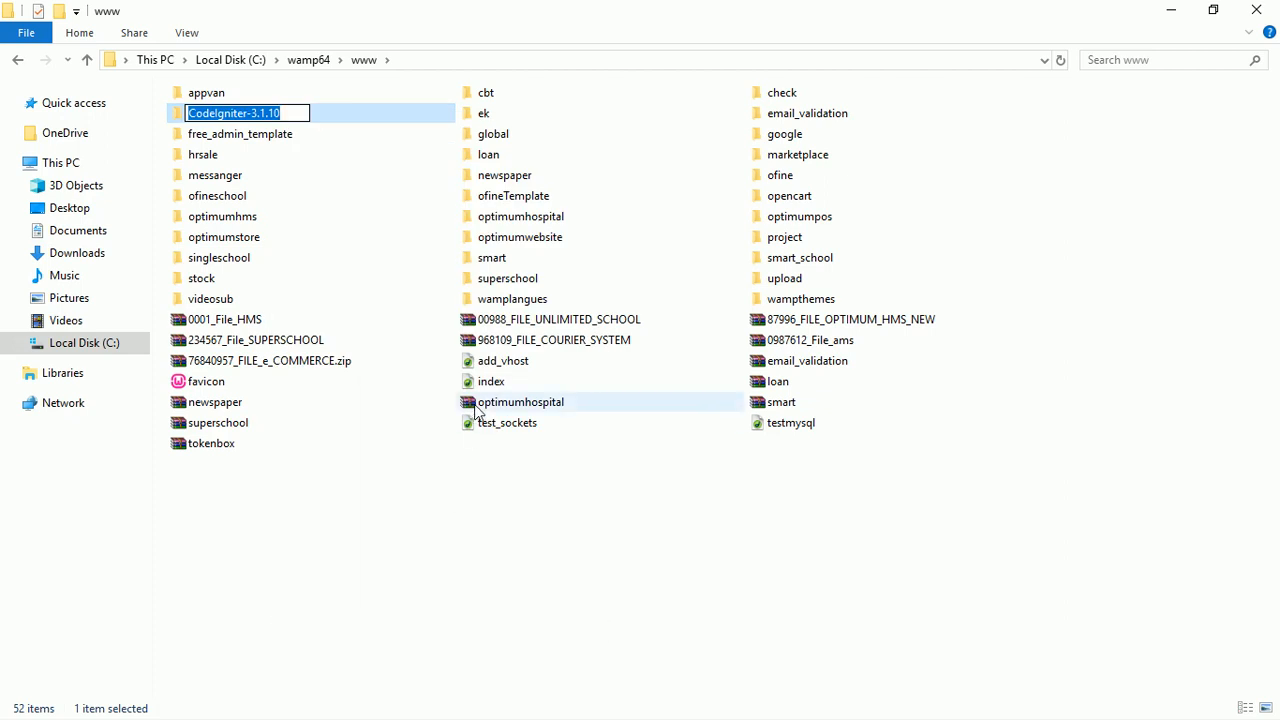
type("sc")
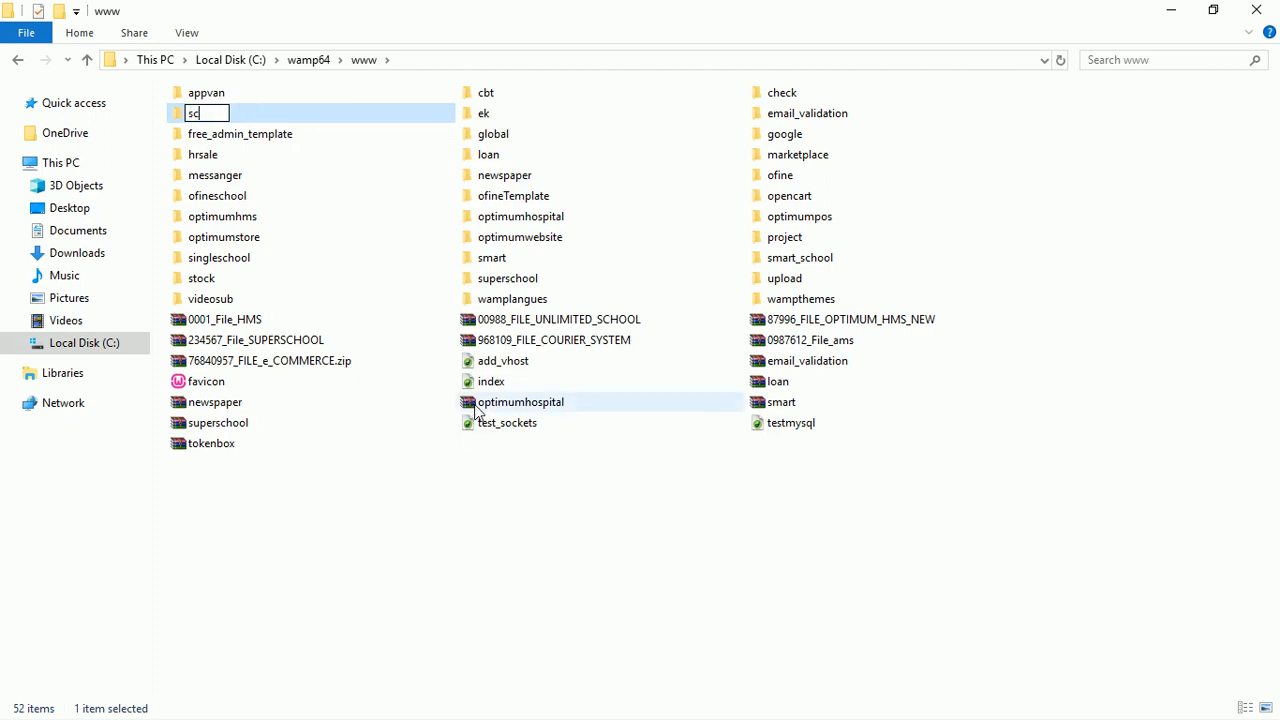
type("school")
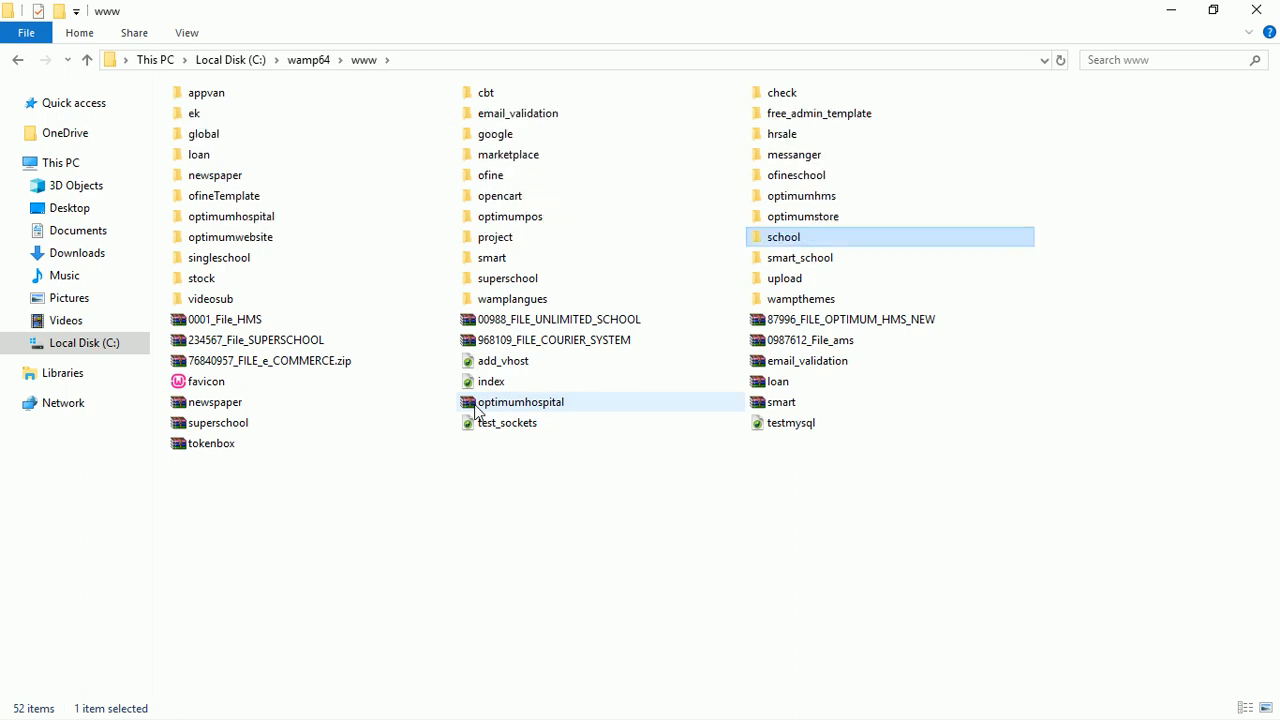
mouse_move(796, 248)
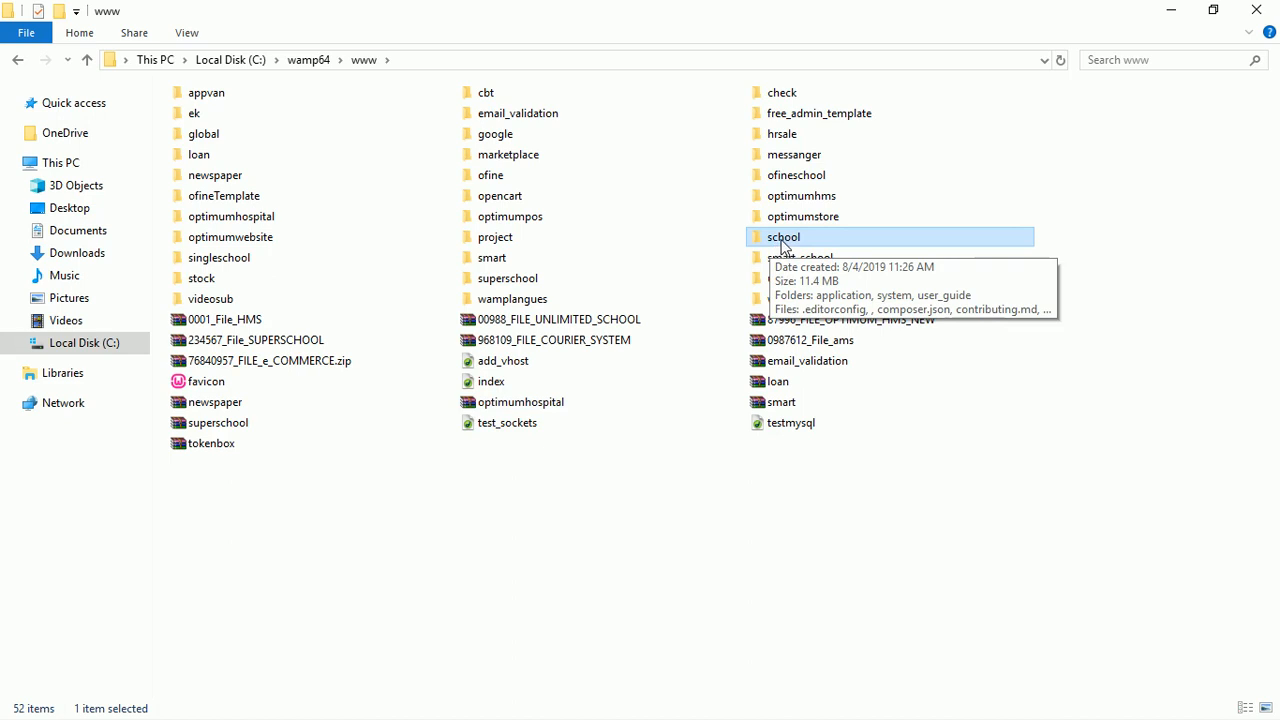
double_click(784, 236)
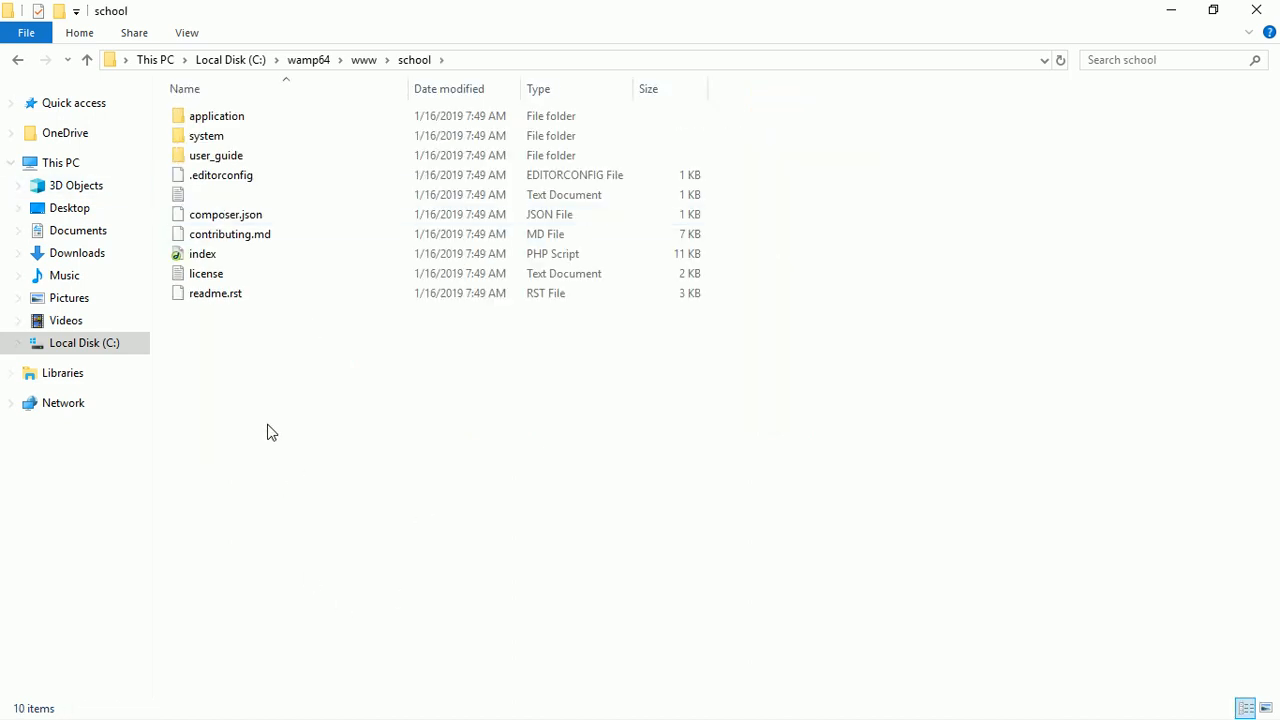
left_click(206, 136)
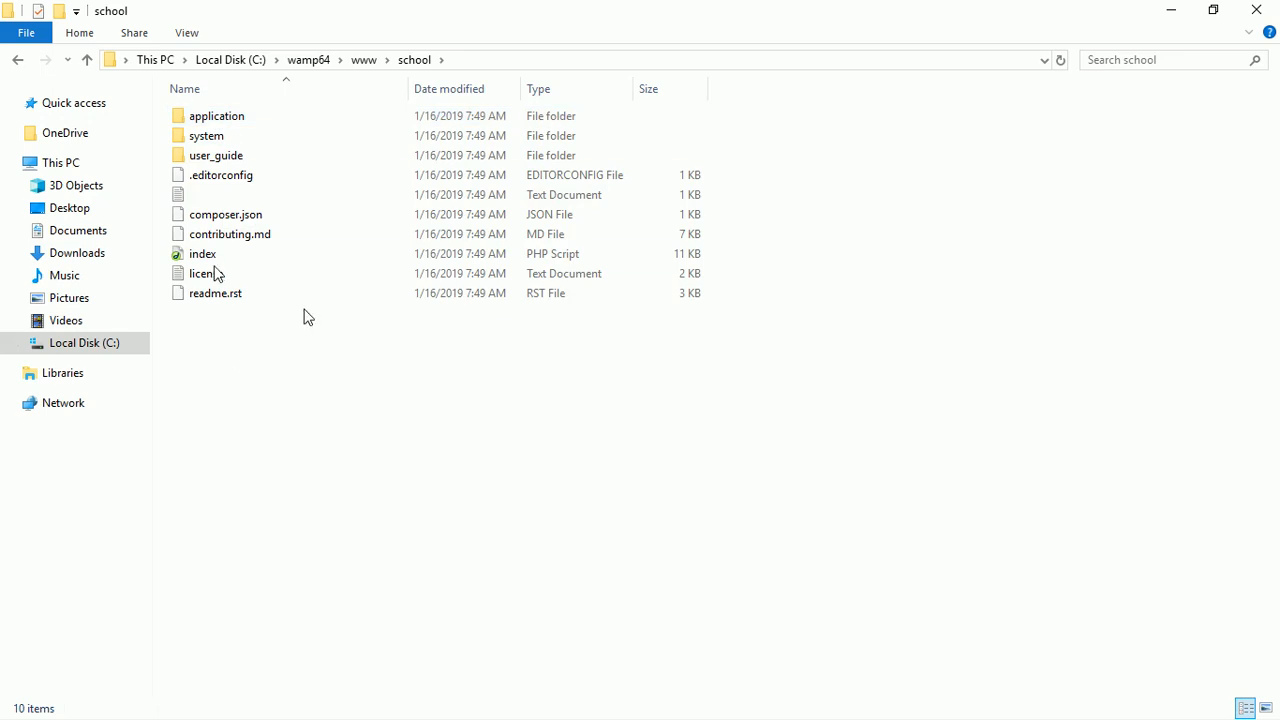
left_click(206, 272)
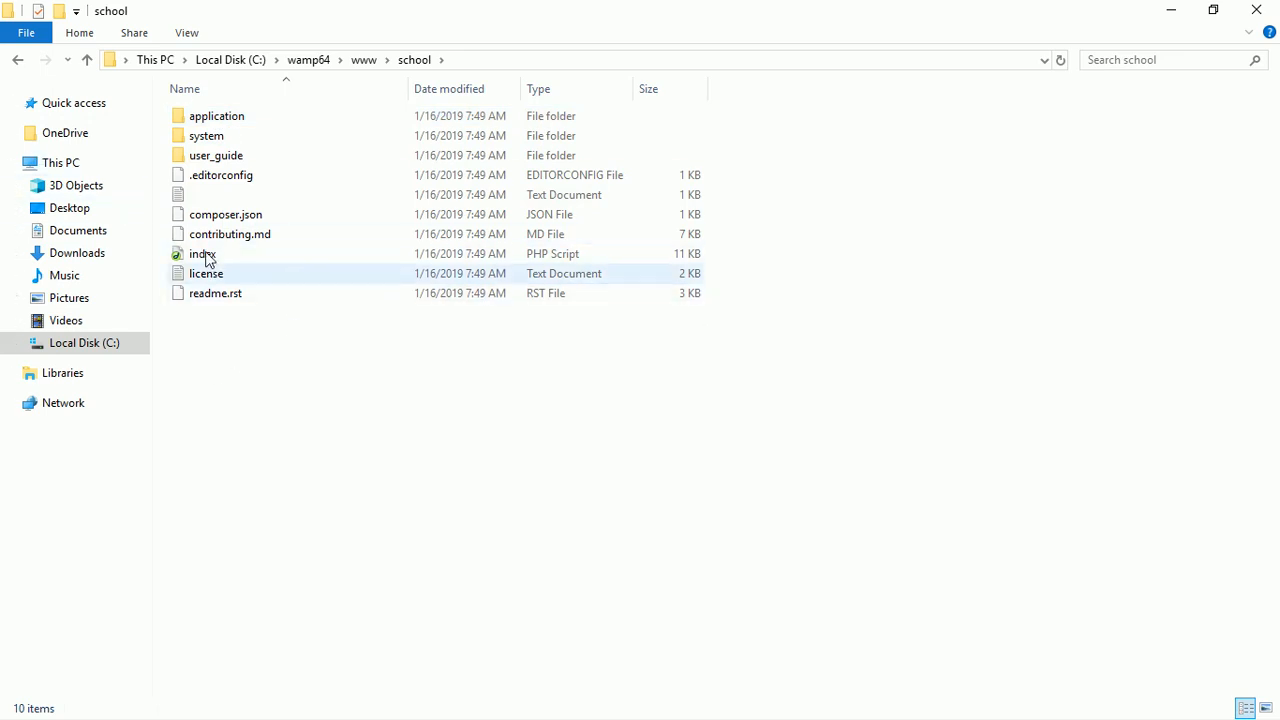
left_click(16, 60)
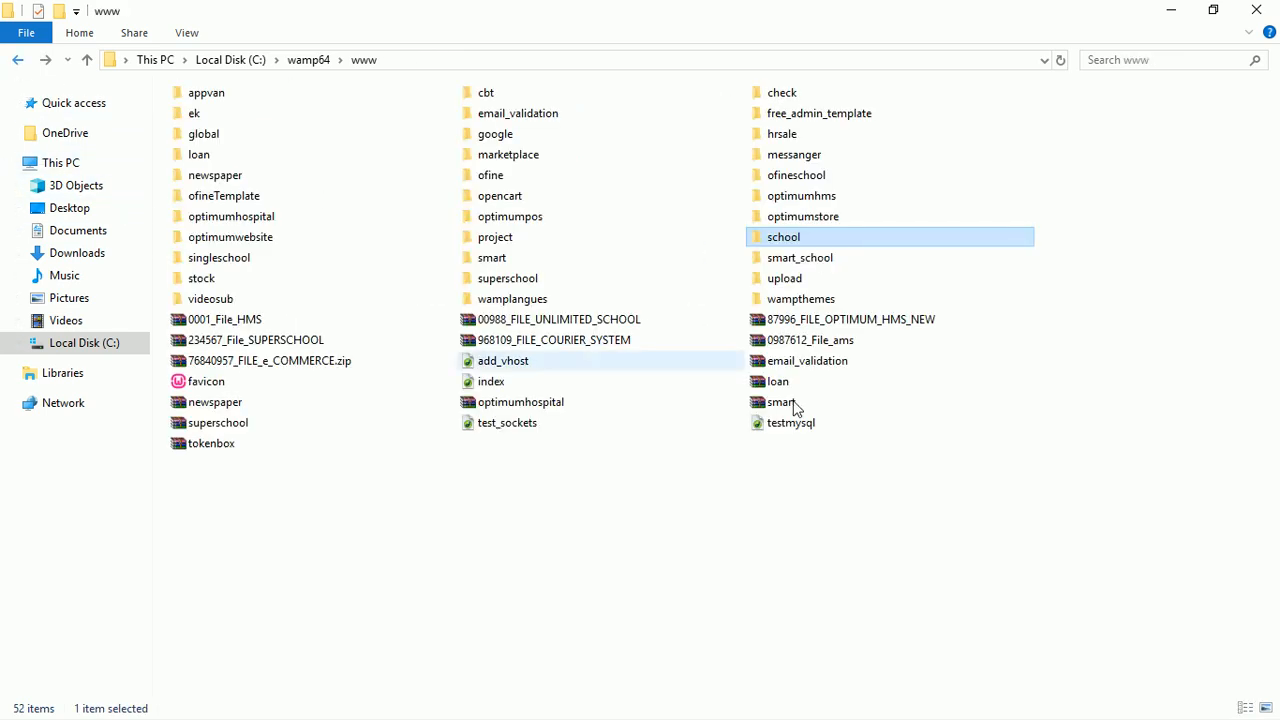
mouse_move(668, 288)
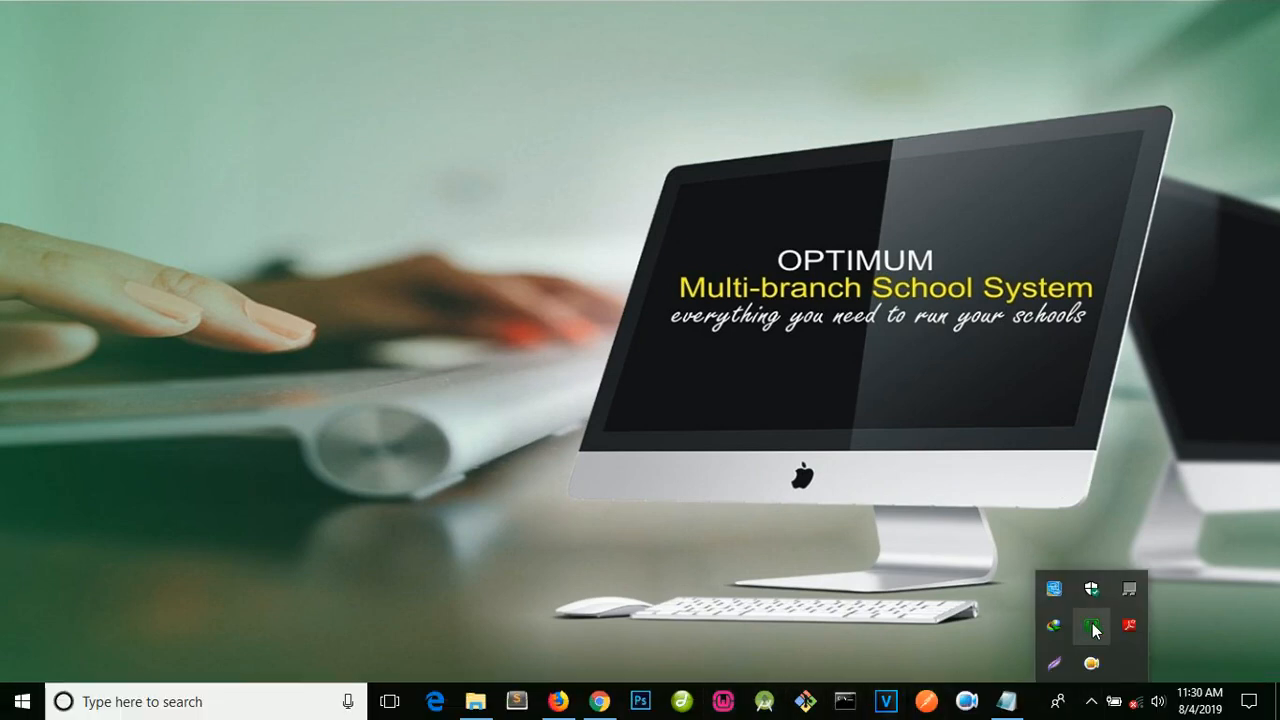
mouse_move(1092, 628)
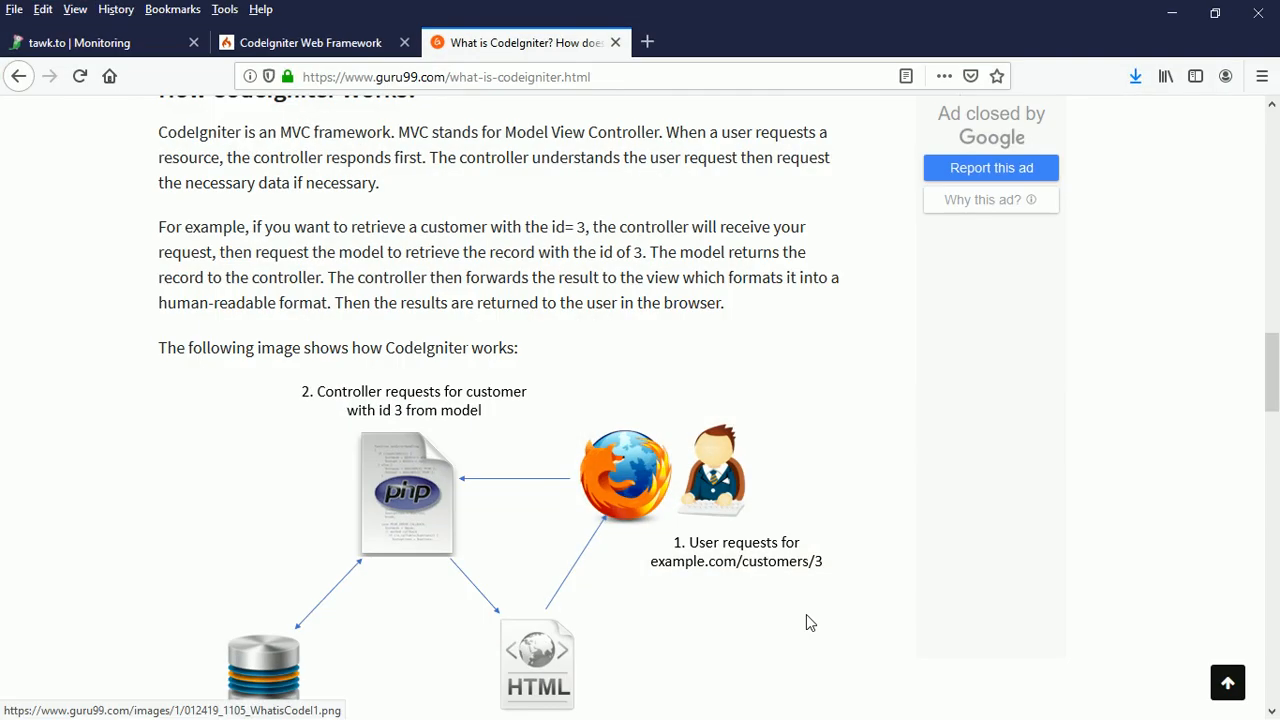
Load the WampServer localhost homepage and scroll to the project list showing school.
left_click(648, 42)
type("127.0.0.1")
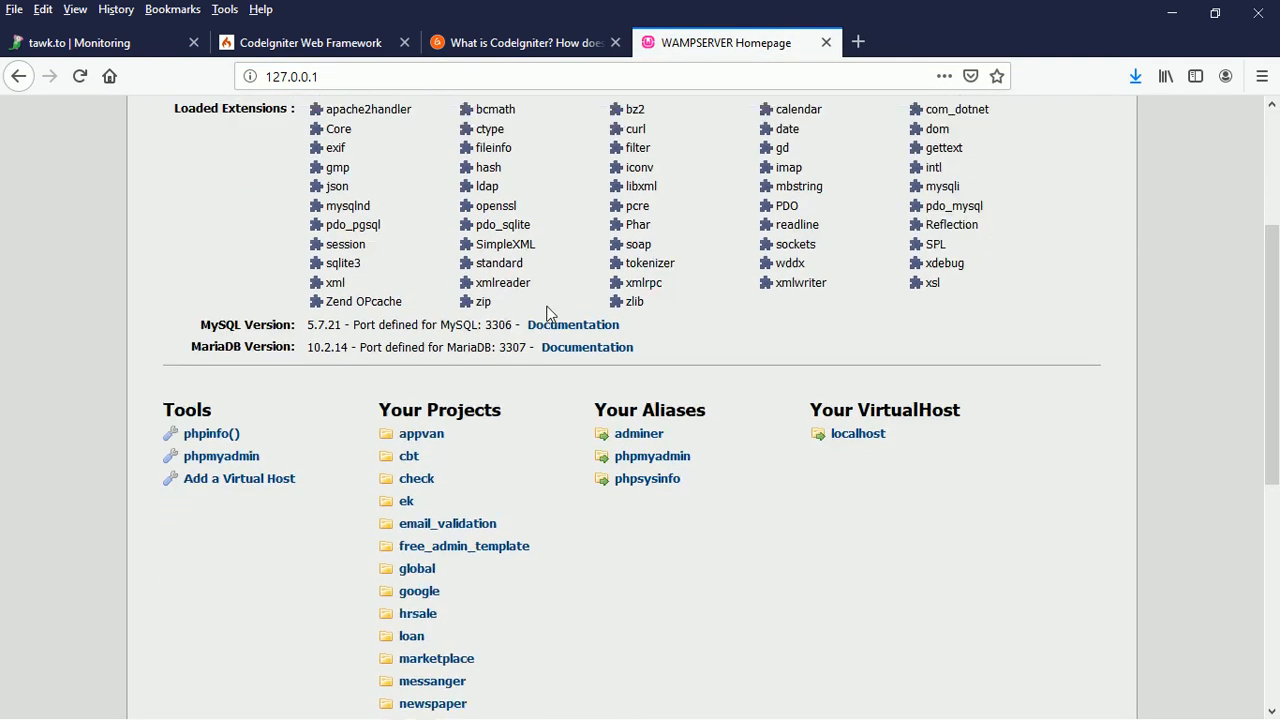
scroll("down", 3)
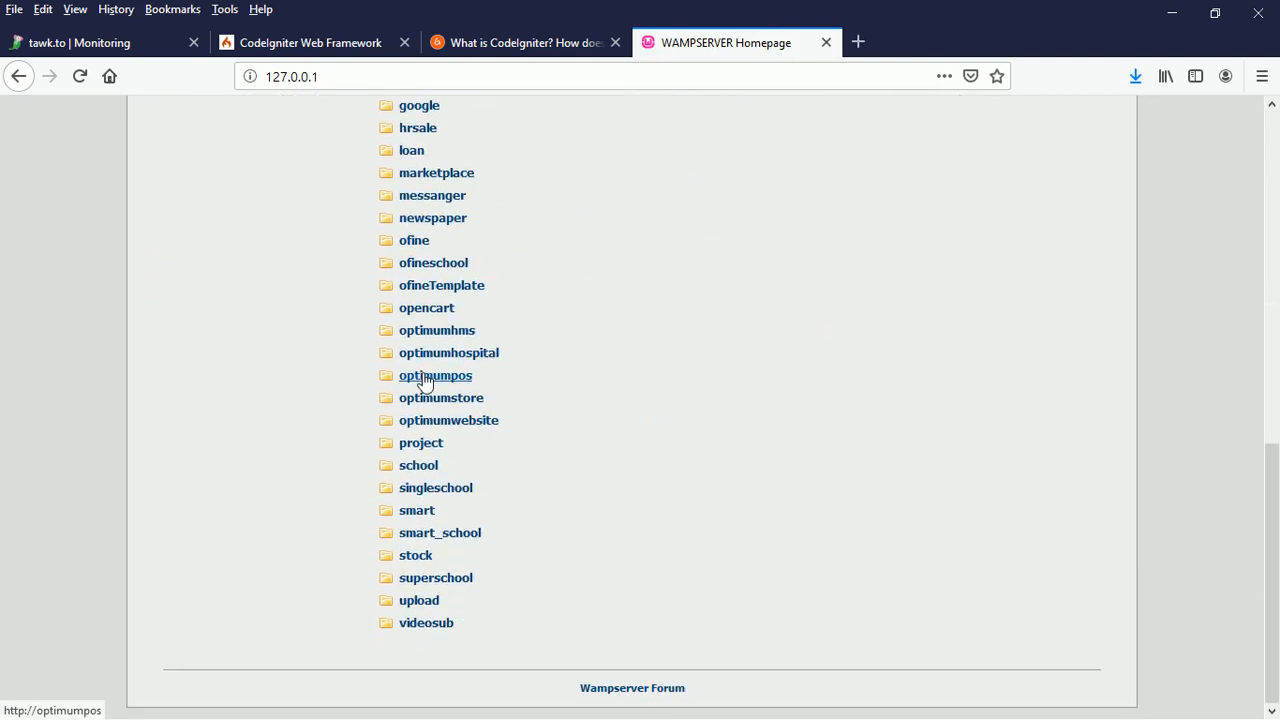
mouse_move(418, 464)
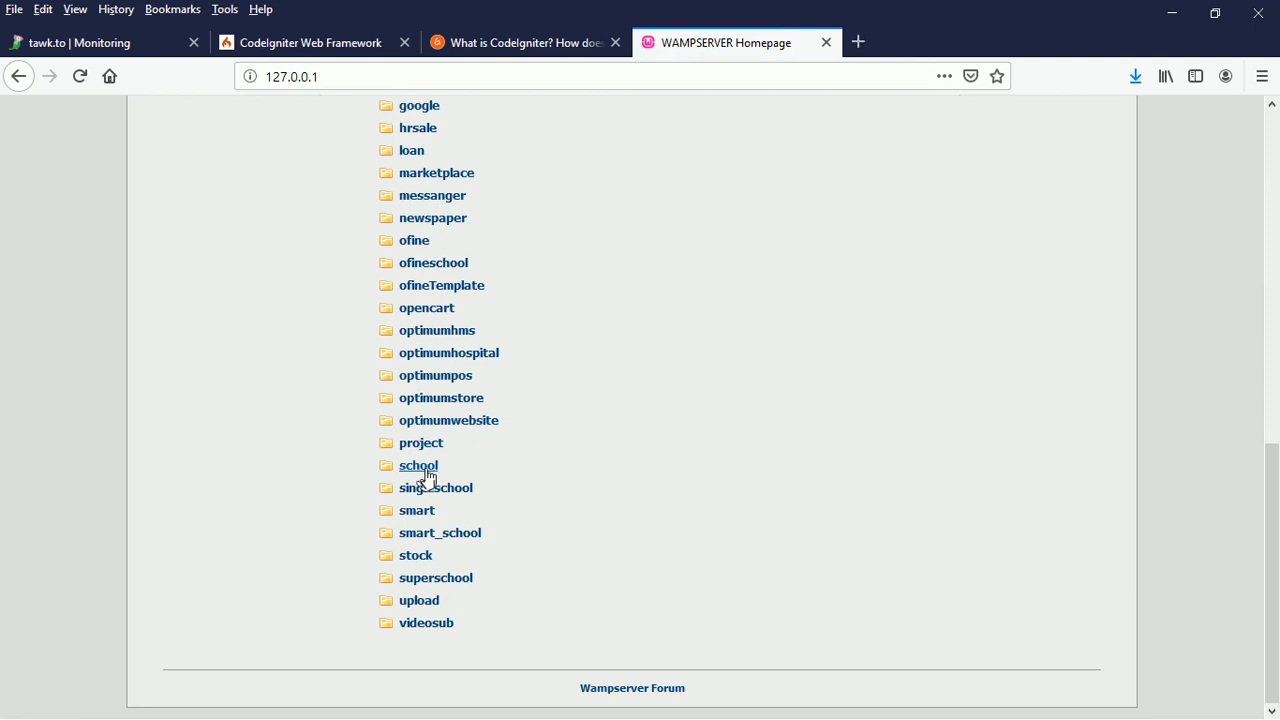
mouse_move(418, 464)
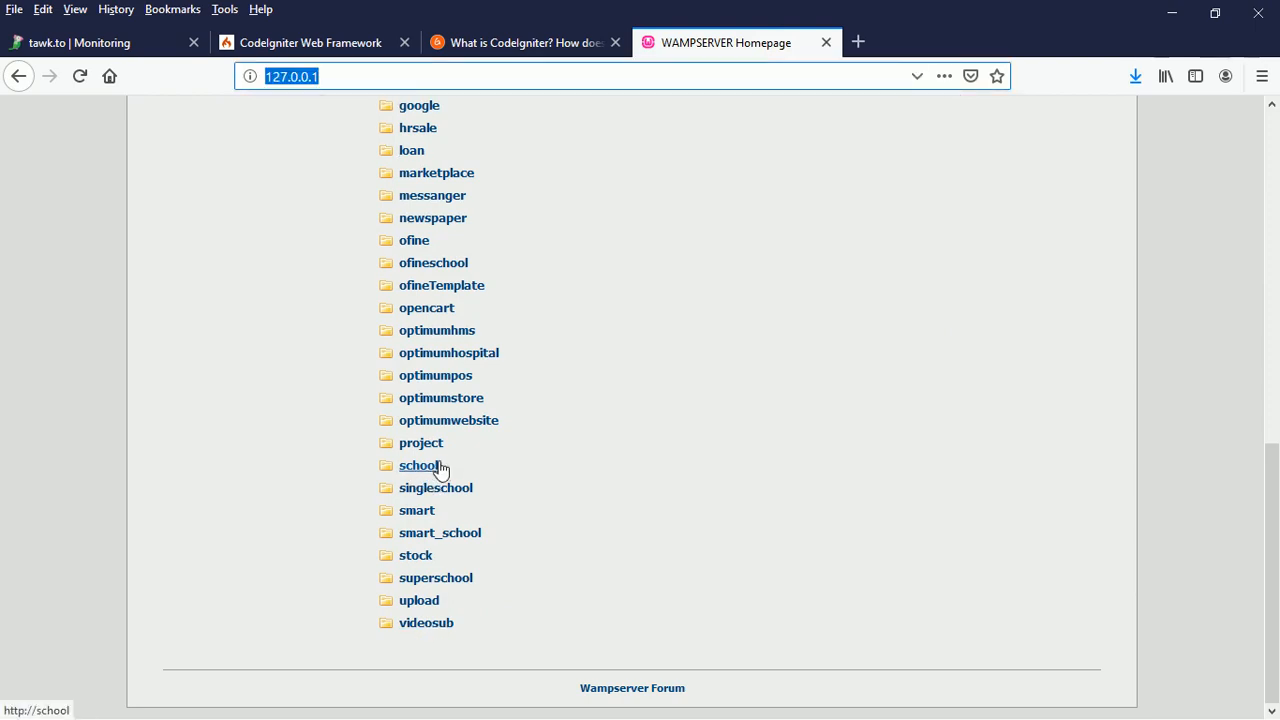
Navigate the browser to 127.0.0.1/school to load the project's welcome page.
type("/")
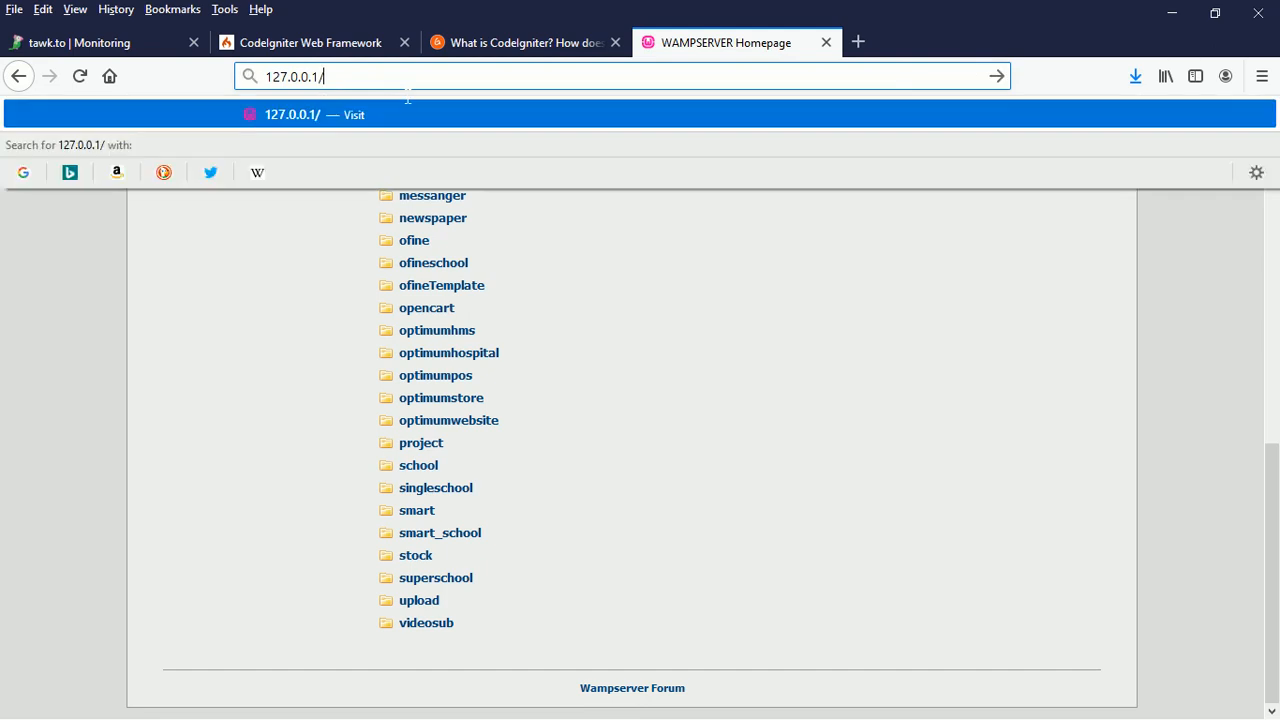
type("school/")
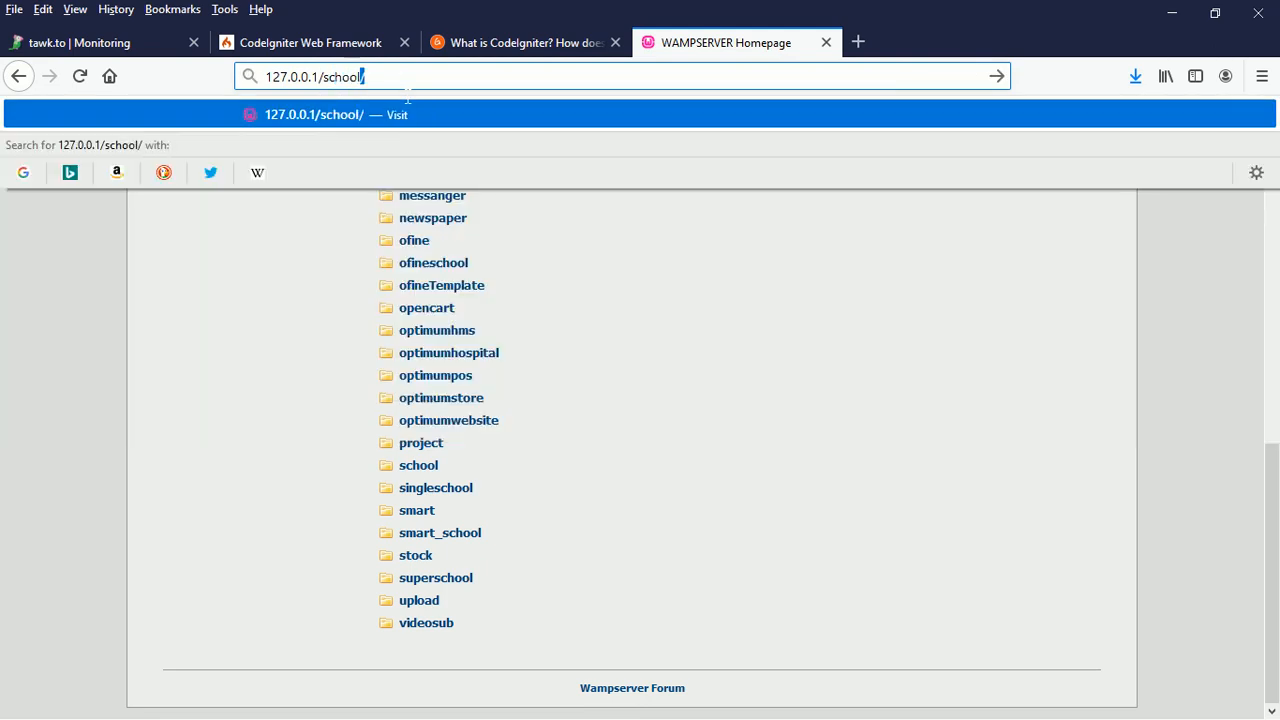
key("Return")
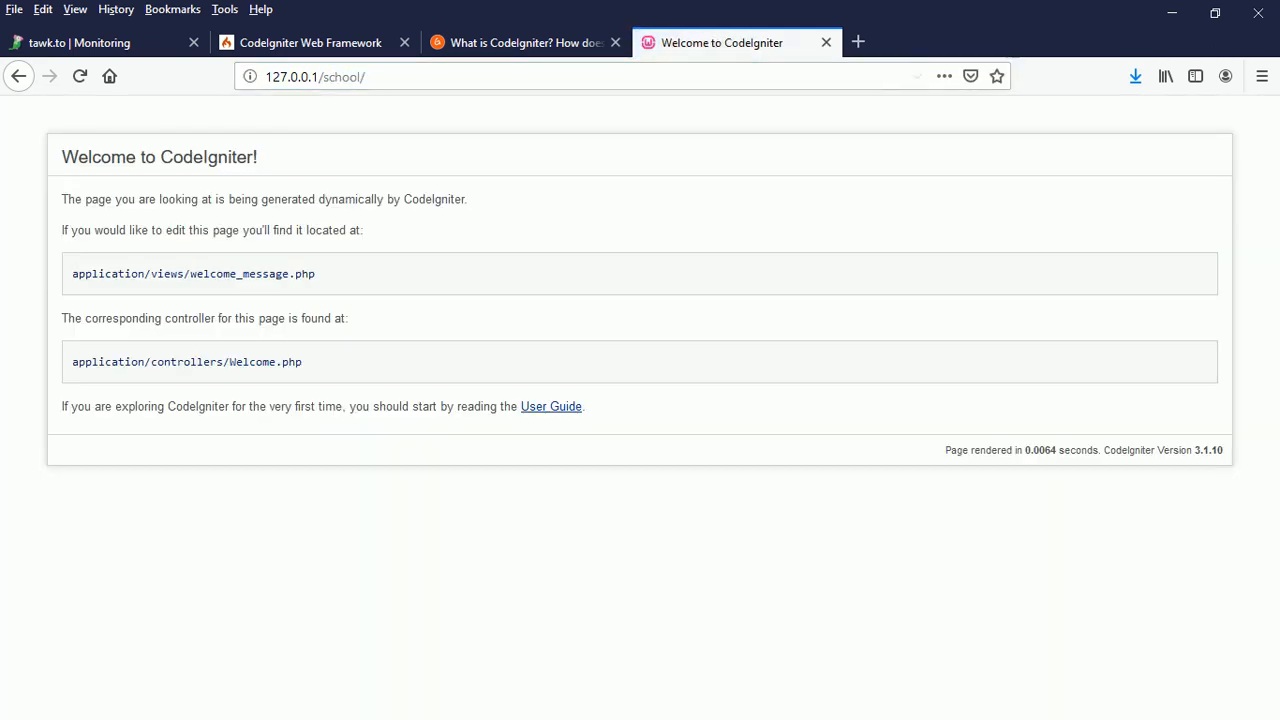
Highlight the 'Welcome to CodeIgniter!' heading and the version number 3.1.10.
double_click(98, 156)
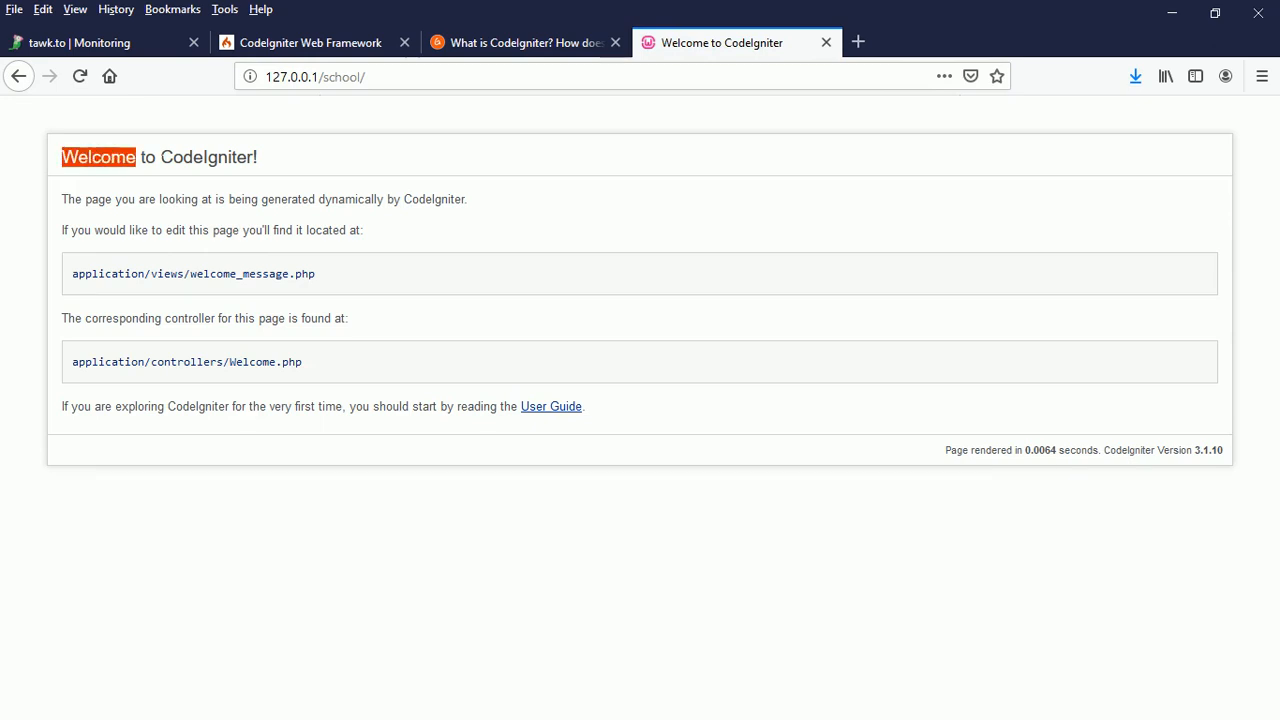
triple_click(160, 156)
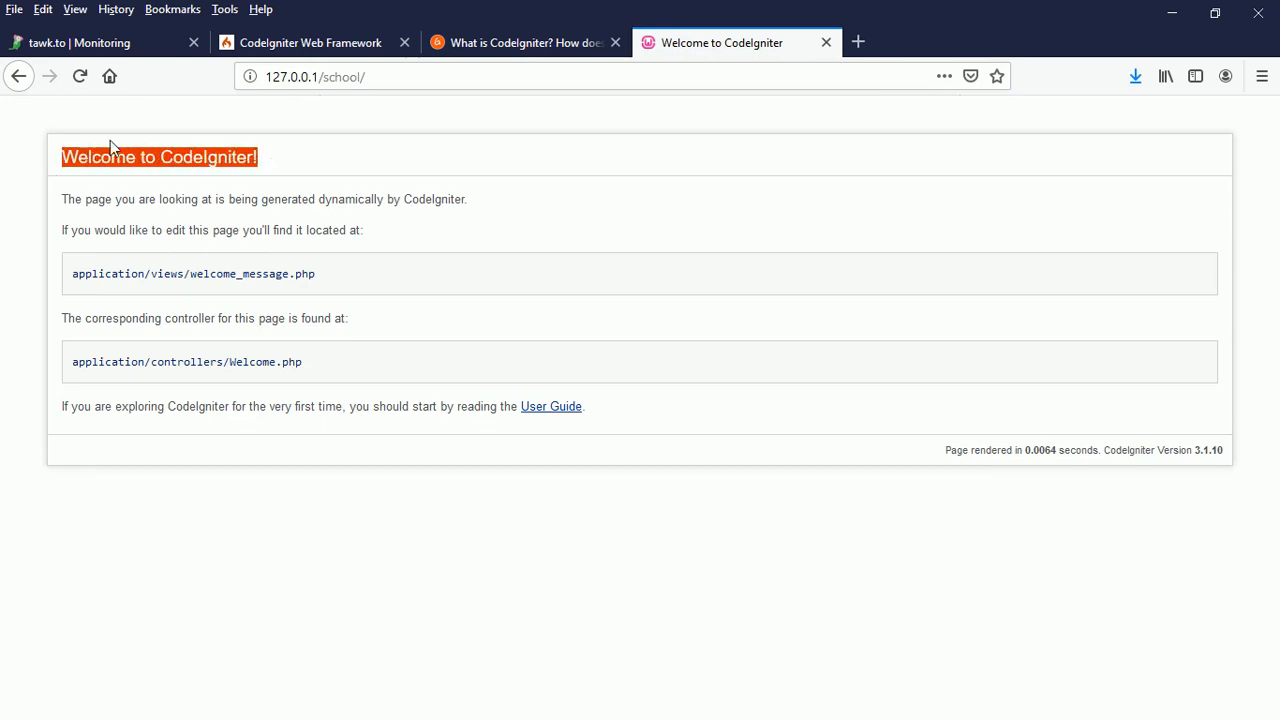
mouse_move(948, 458)
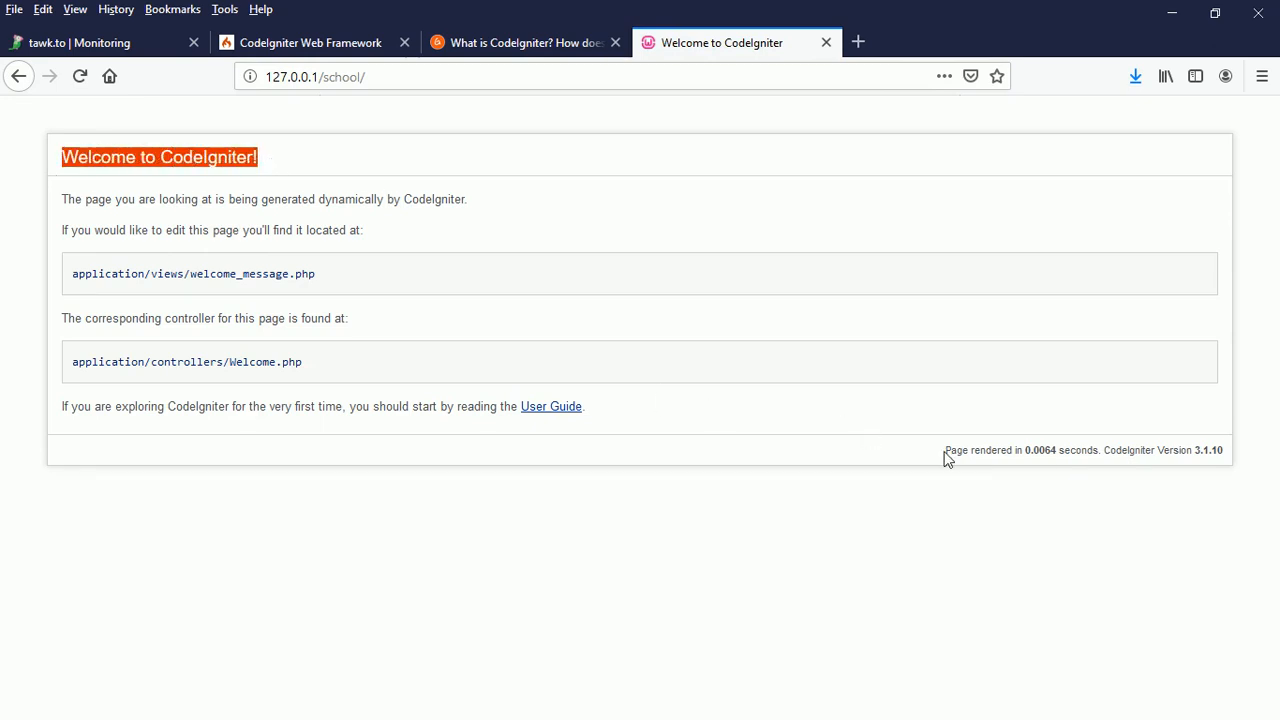
double_click(998, 448)
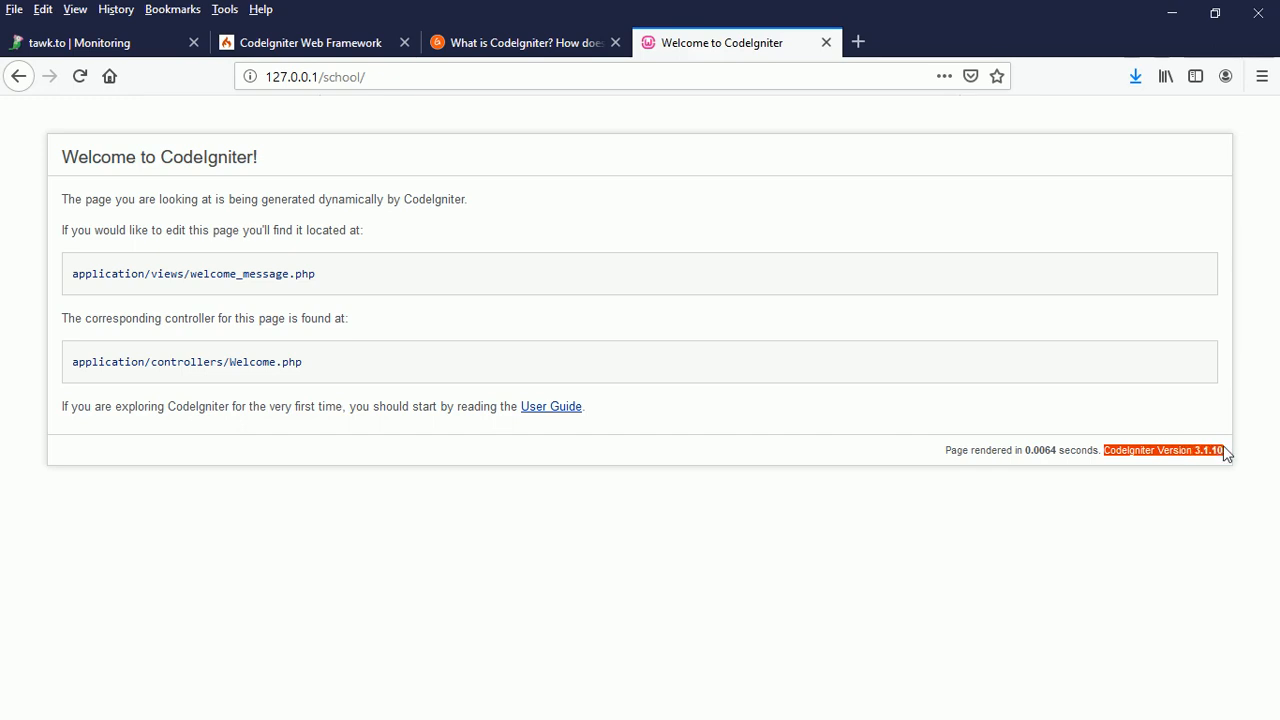
mouse_move(296, 400)
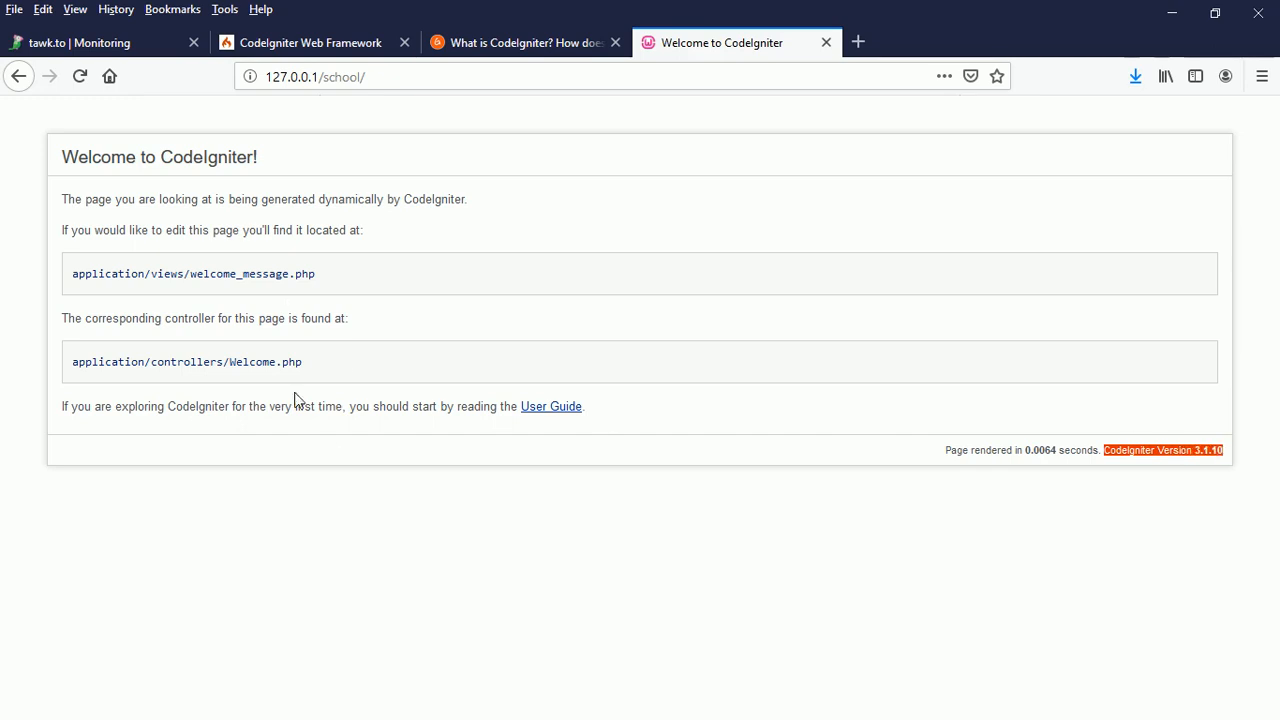
mouse_move(264, 382)
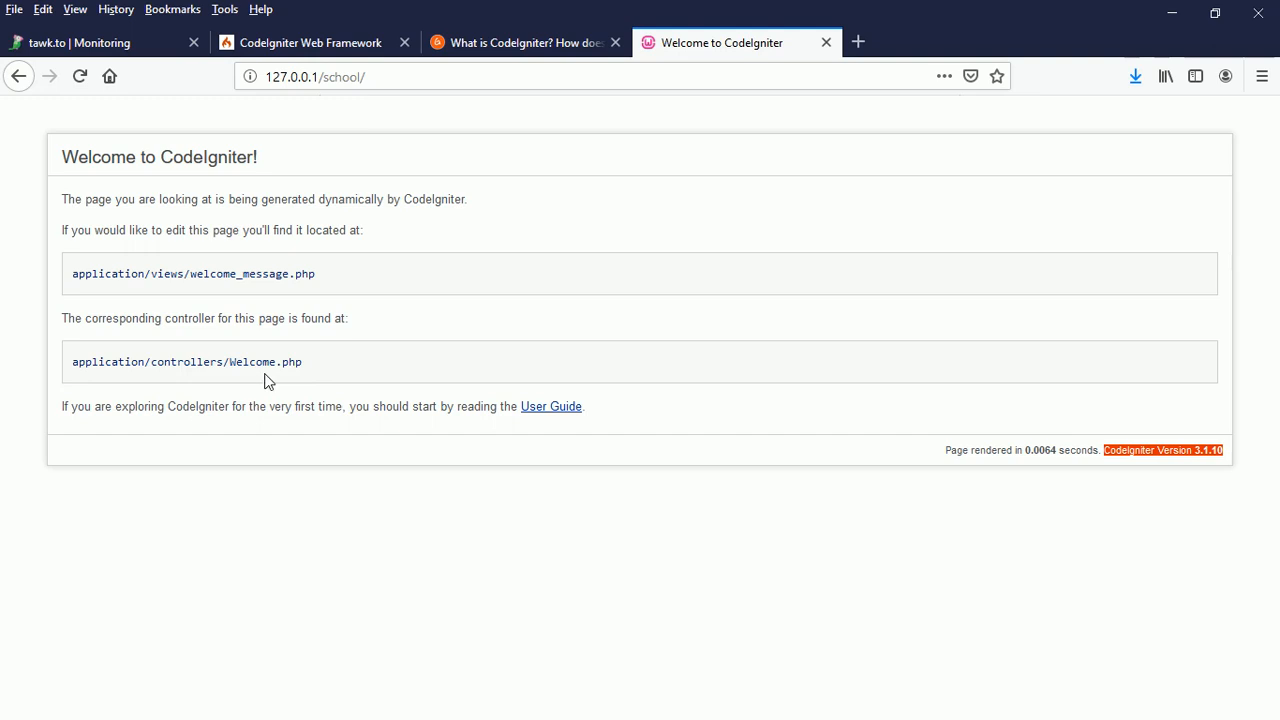
mouse_move(252, 288)
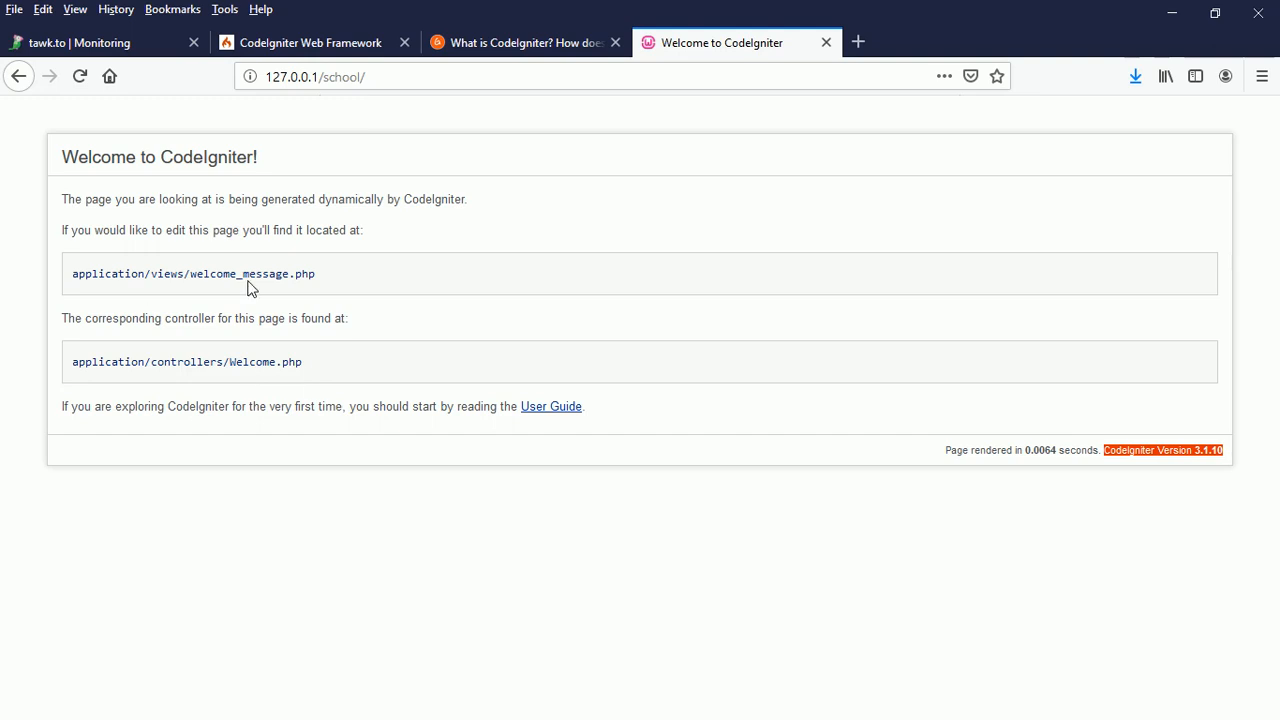